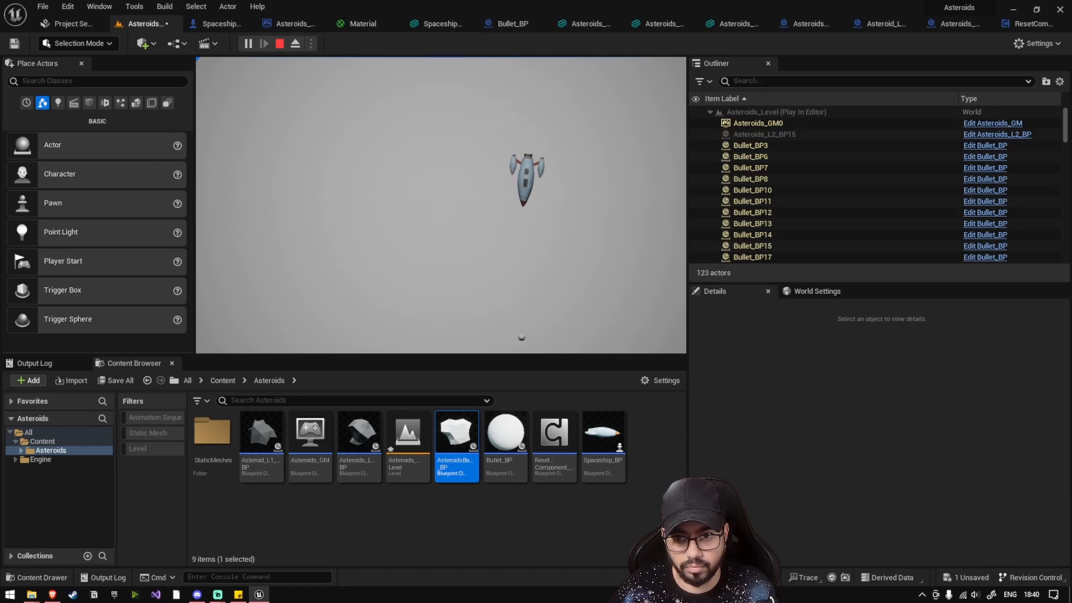
Stop the Play In Editor session and return to the Asteroids level viewport
left_click(279, 43)
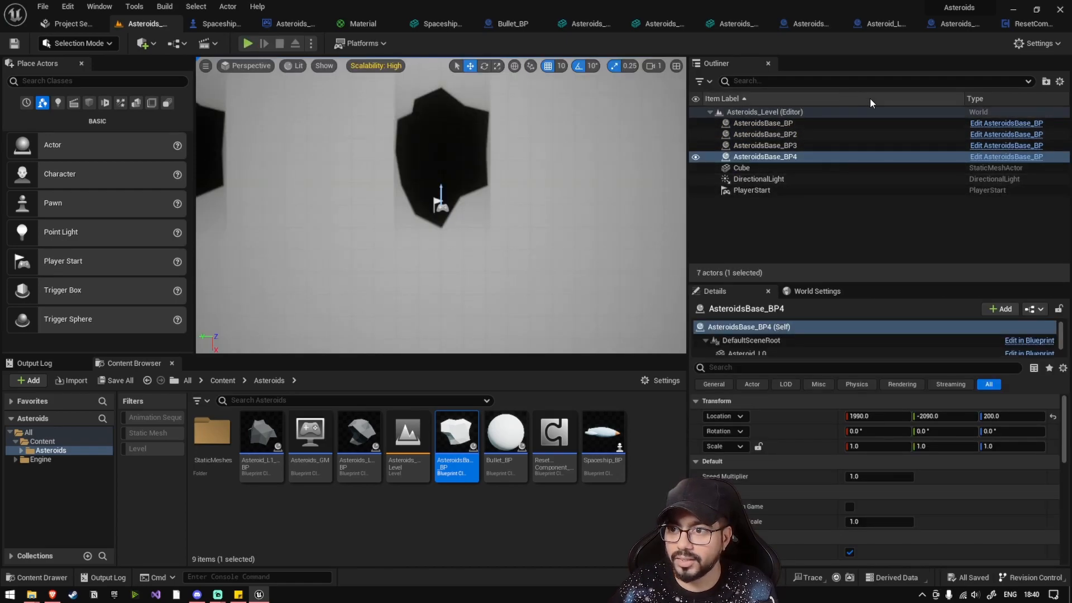
left_click(511, 23)
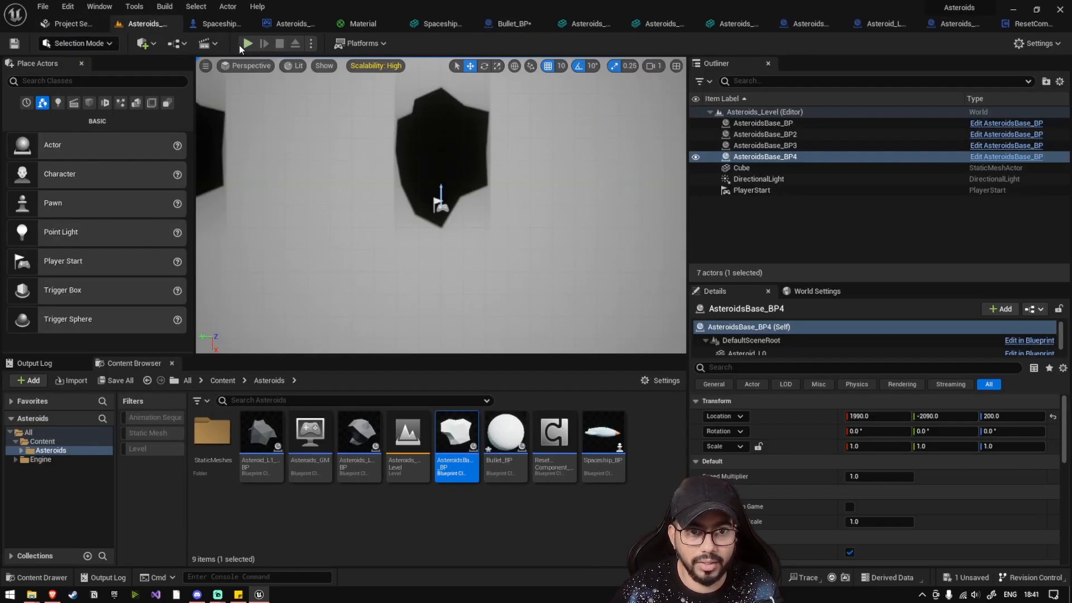
left_click(247, 42)
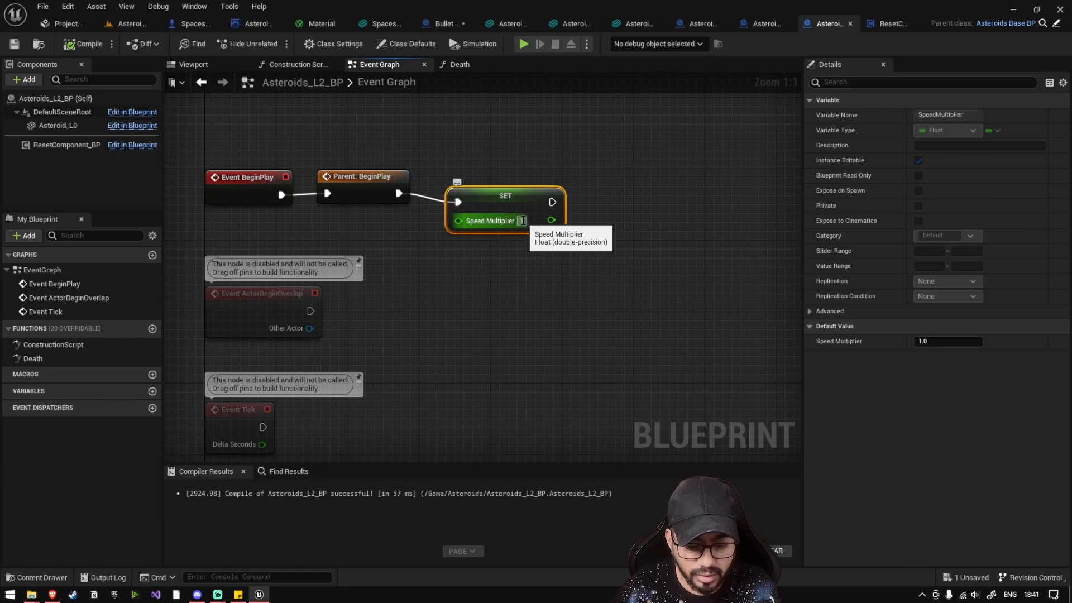
Set the Speed Multiplier pin on Asteroids_L2_BP's BeginPlay setter to 15.0
type("15.0")
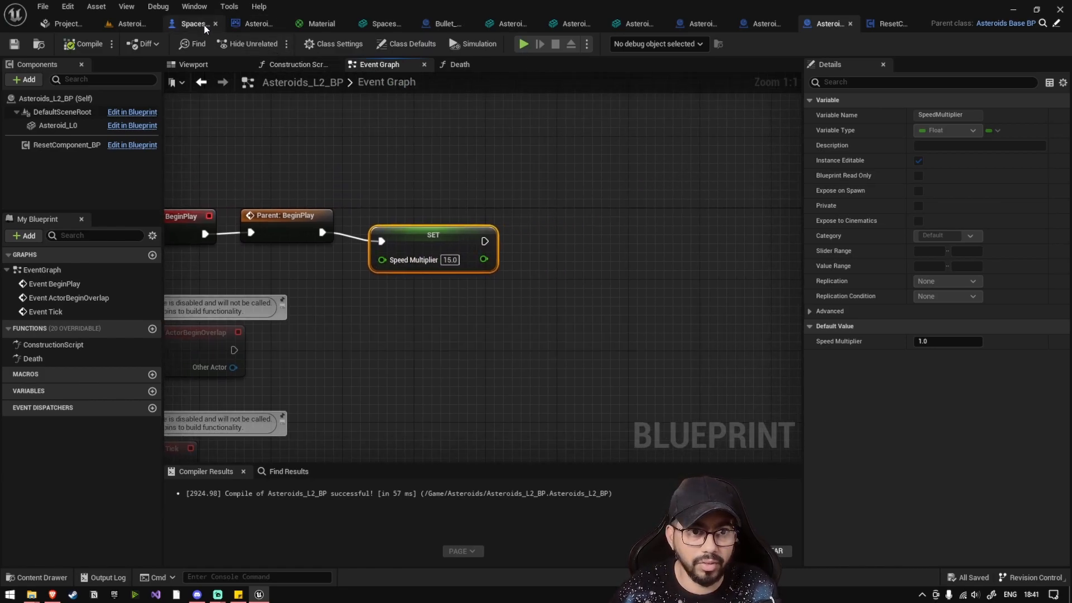
Set Spaceship_BP's Torque Multiplier and Forward Speed Multiplier defaults to 1500.0
left_click(192, 24)
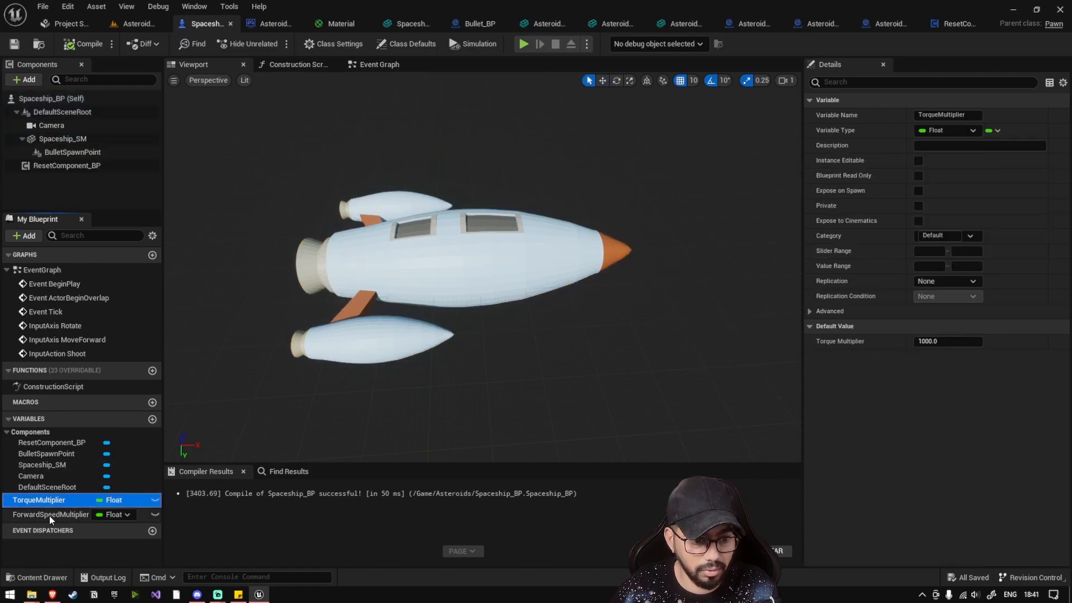
left_click(947, 342)
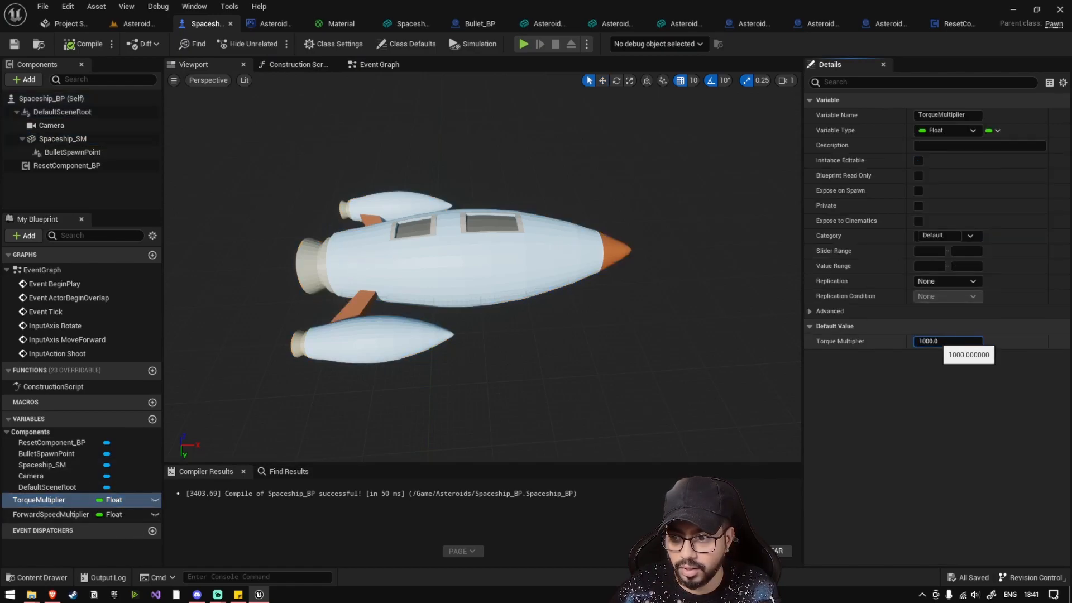
type("1500.0")
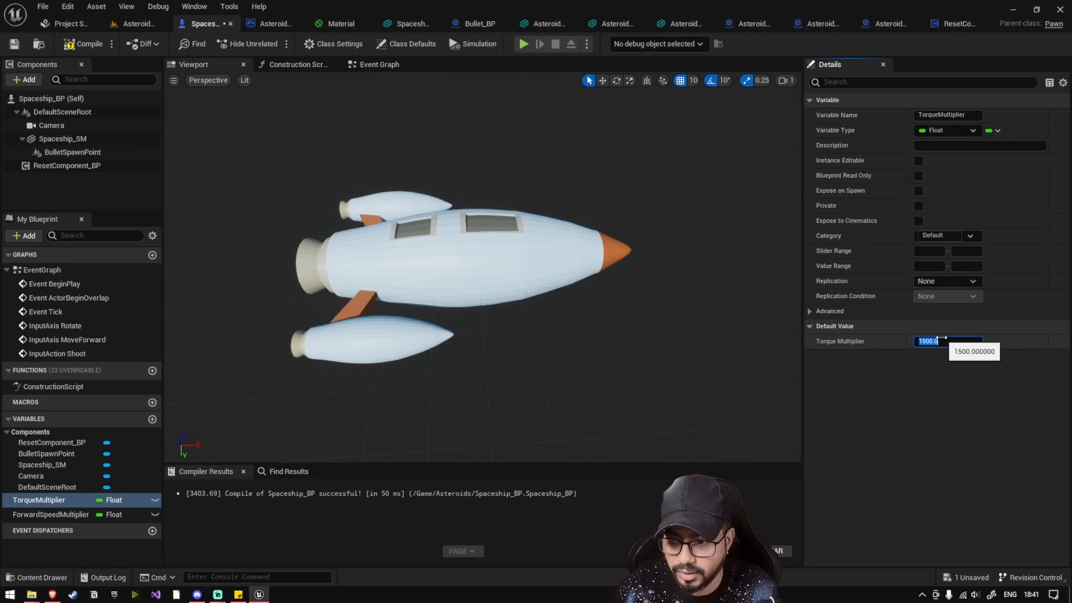
left_click(50, 513)
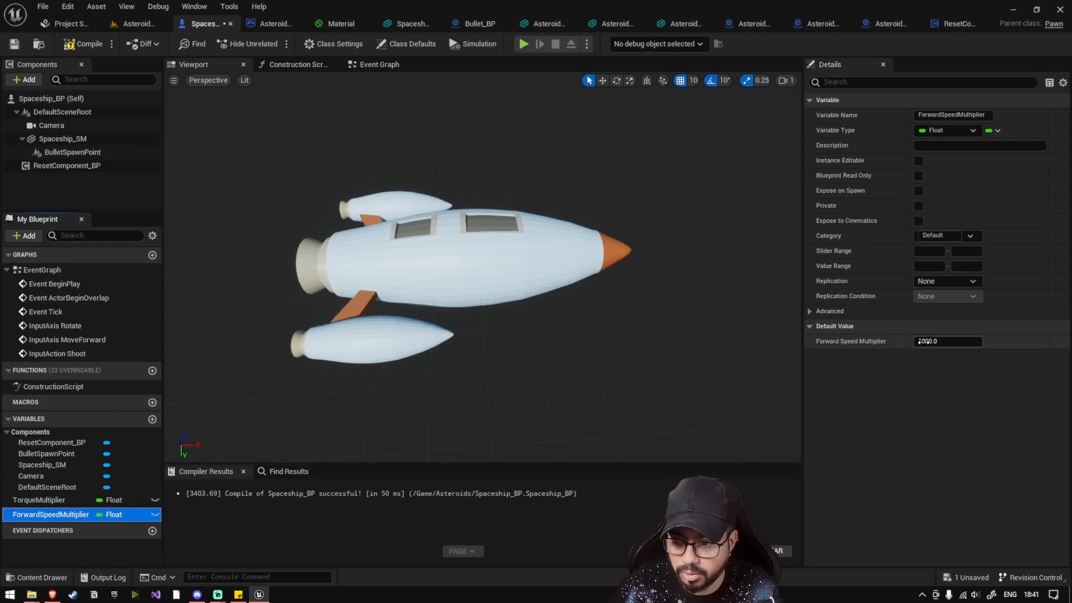
left_click(946, 342)
type("1500")
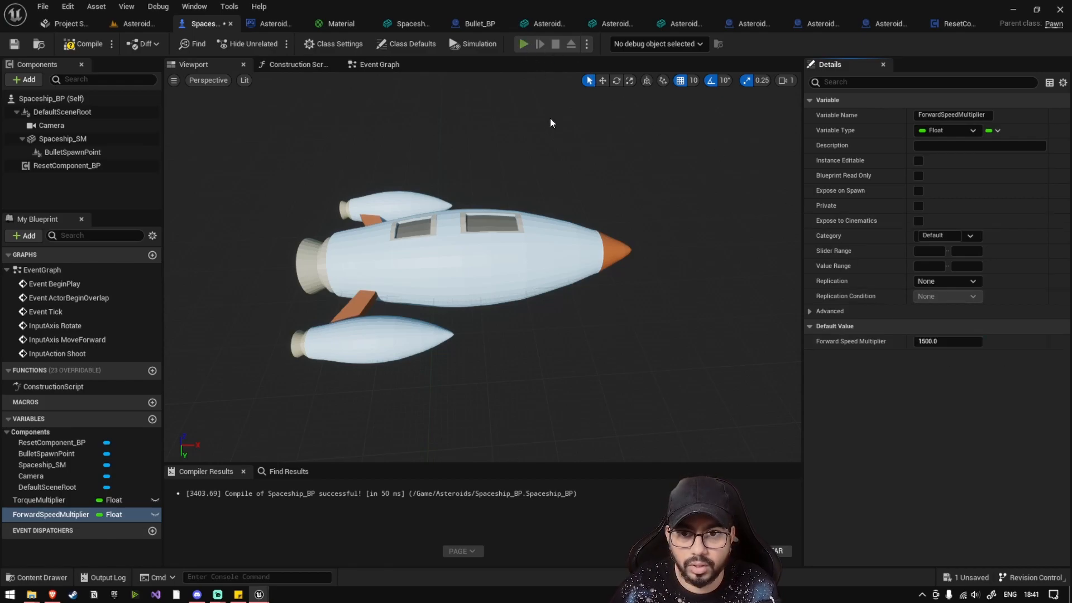
Test-fly the game with the new spaceship speed values
left_click(525, 43)
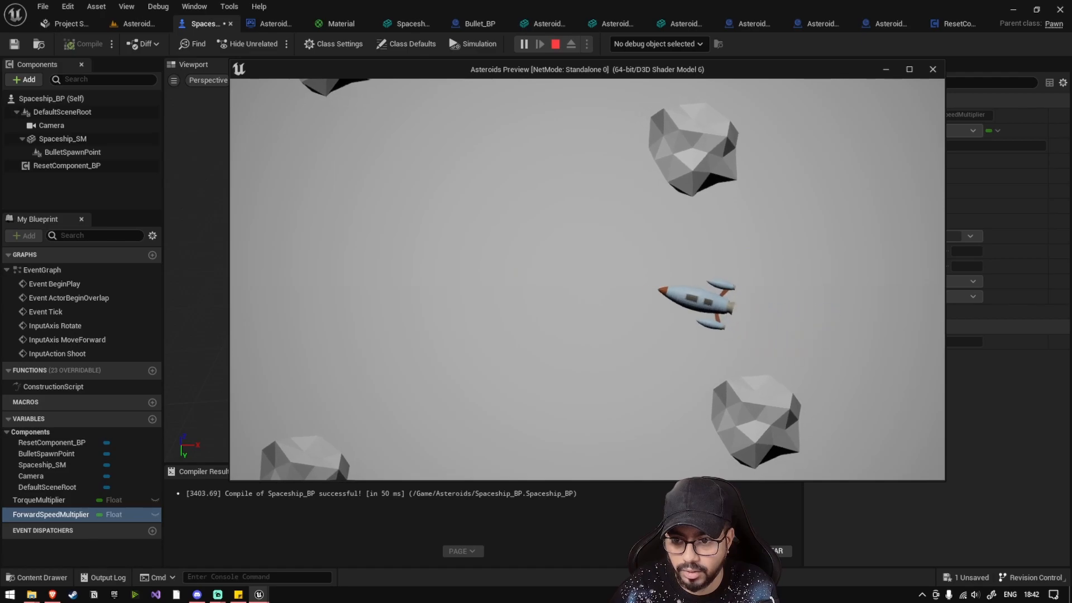
left_click(25, 80)
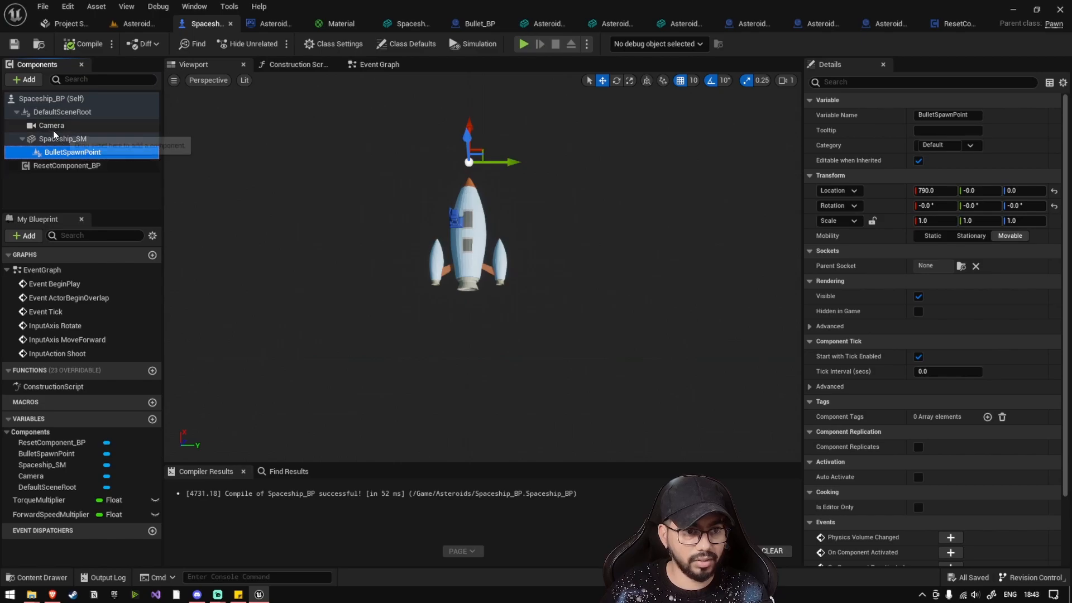
Attach a copy of the ship mesh to the camera and scale it to 0.1
left_click(63, 138)
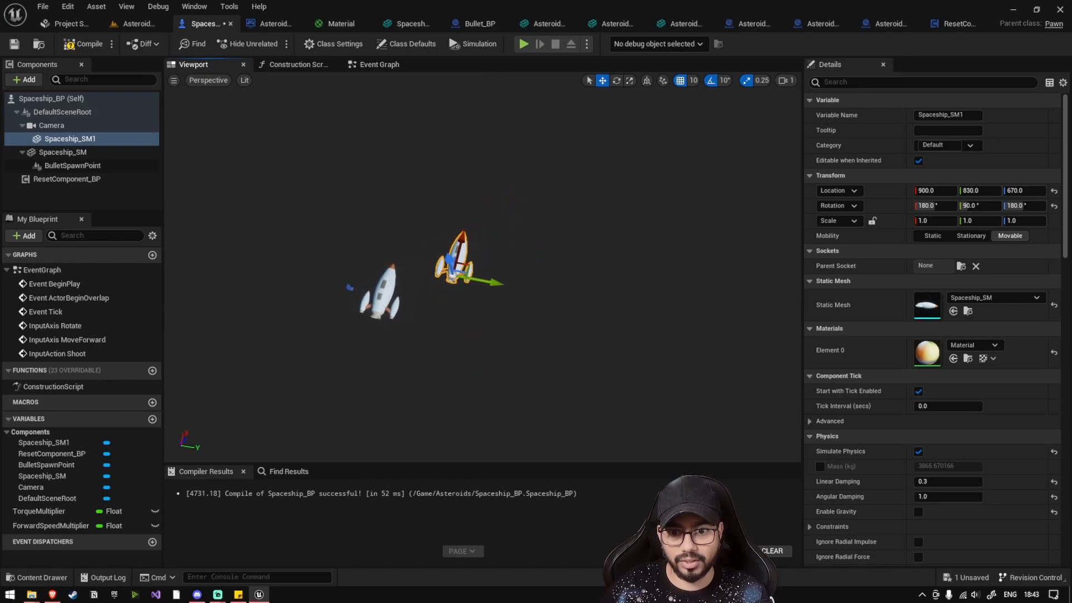
left_click(934, 220)
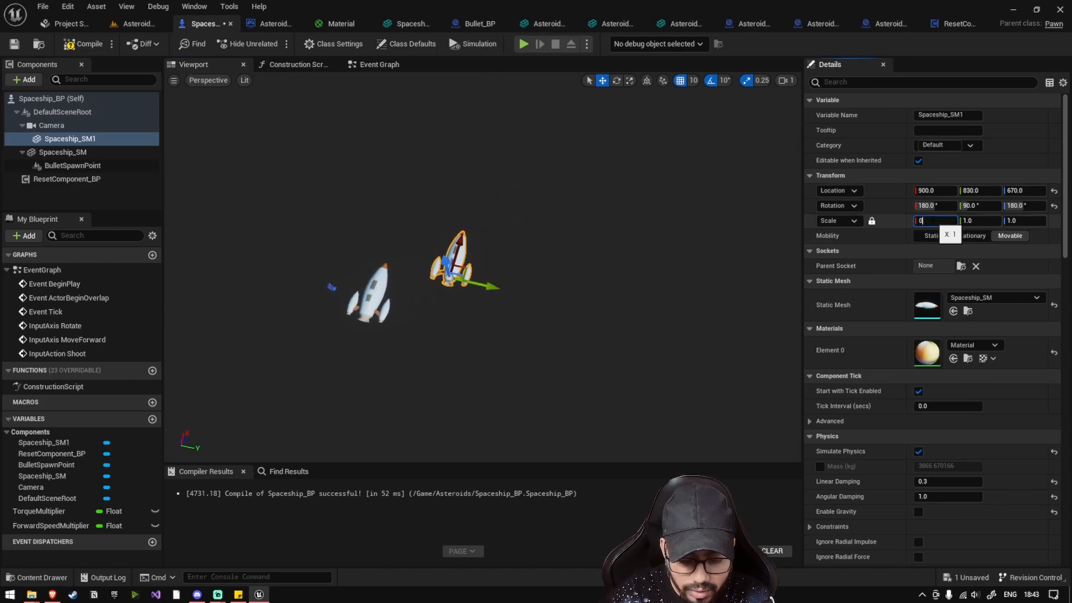
type("0.1")
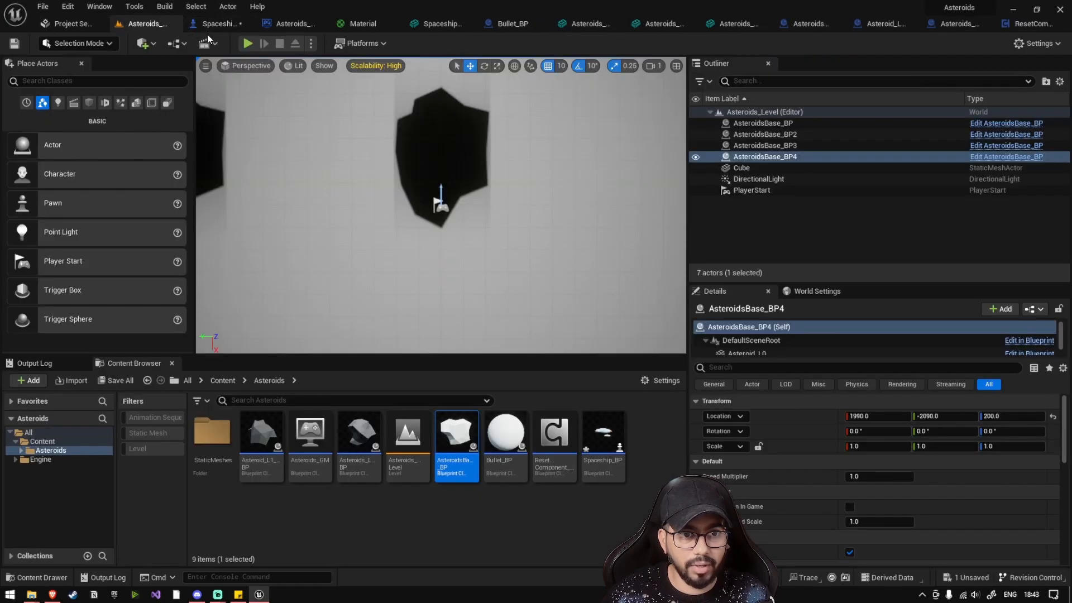
Compile Spaceship_BP and rename the camera-attached mesh copy to Health0
left_click(248, 42)
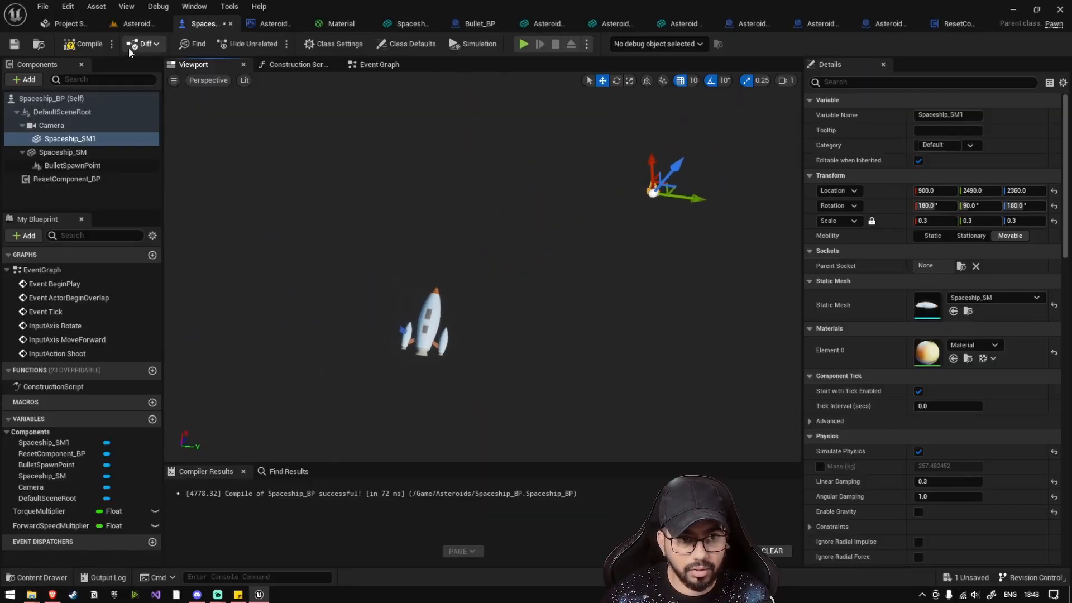
left_click(525, 44)
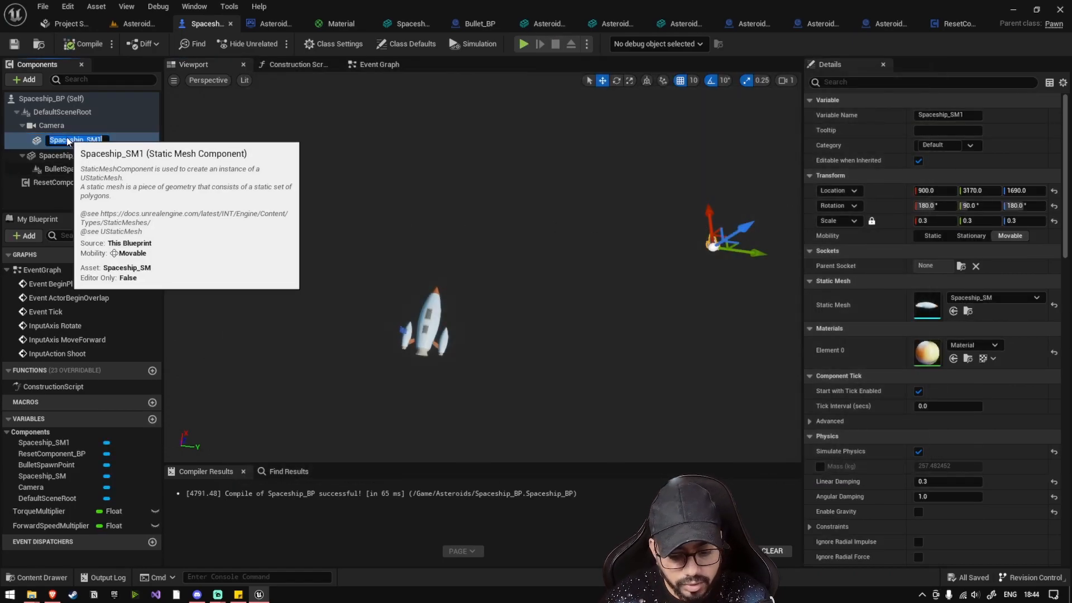
type("Health0")
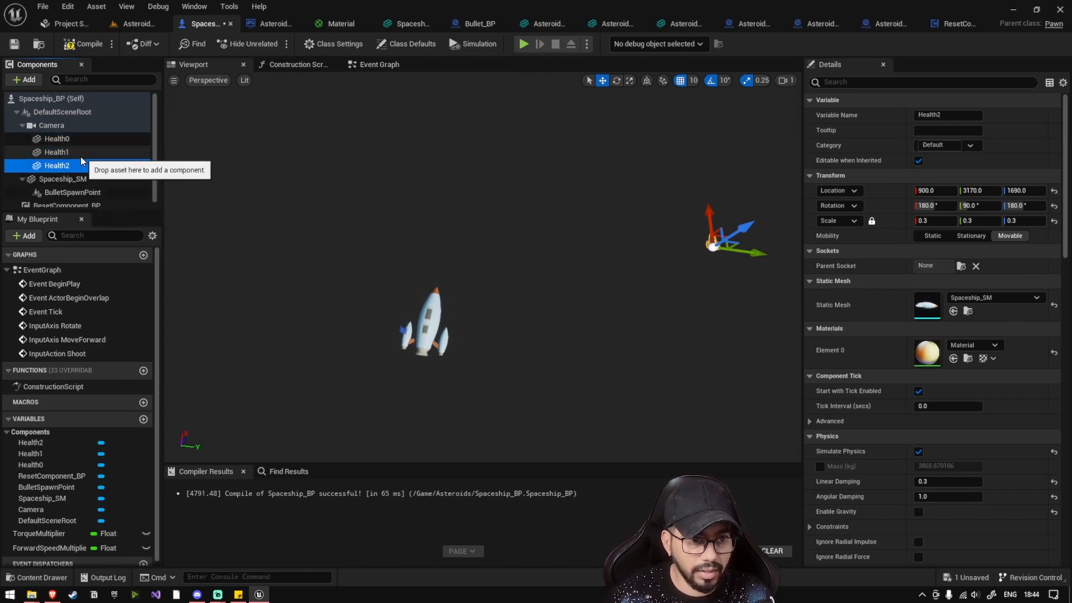
Select the Health0–Health2 icons to space them side by side and disable physics
left_click(56, 152)
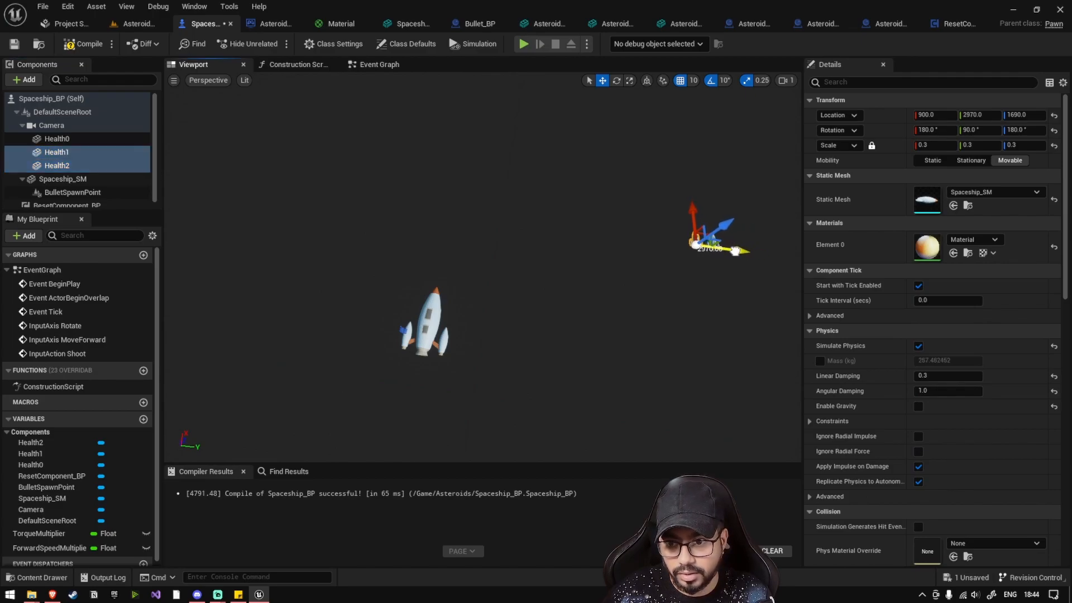
left_click(54, 165)
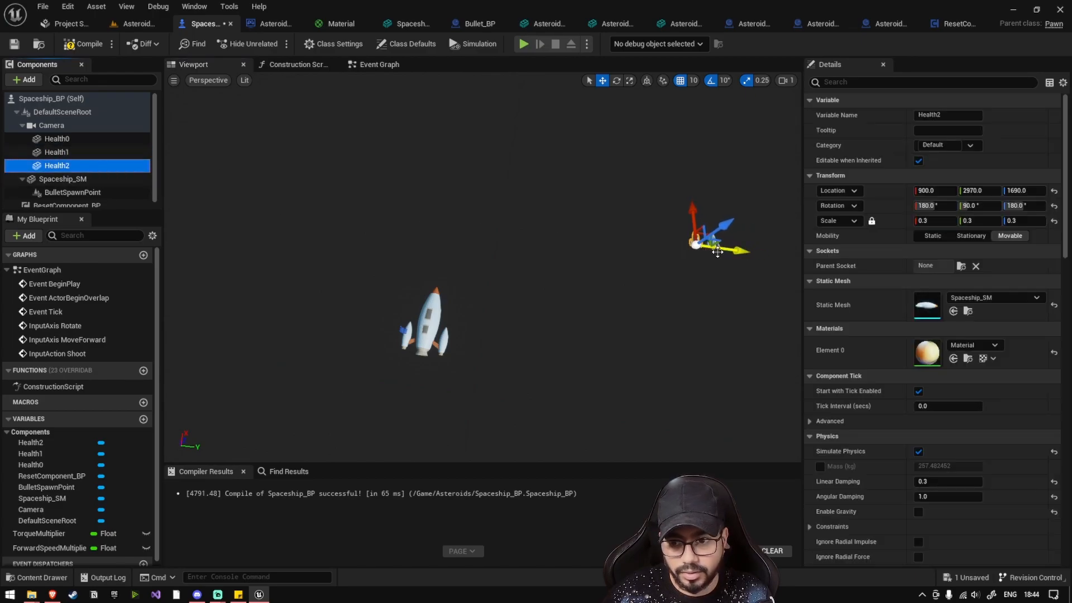
left_click(47, 139)
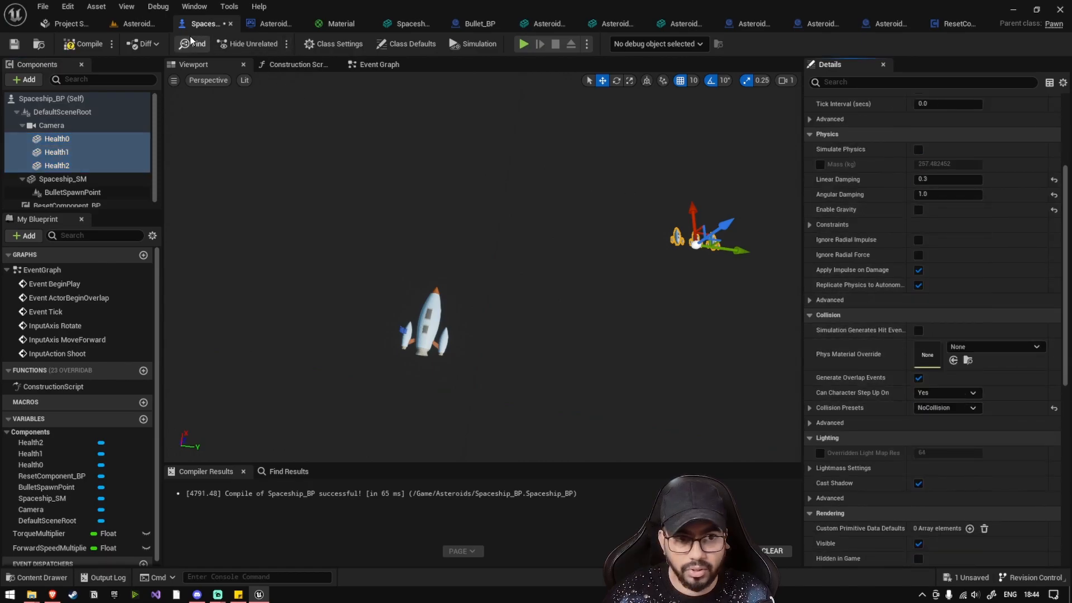
Attach a ship-mesh copy under Spaceship_SM and scale it to 1.1
left_click(81, 45)
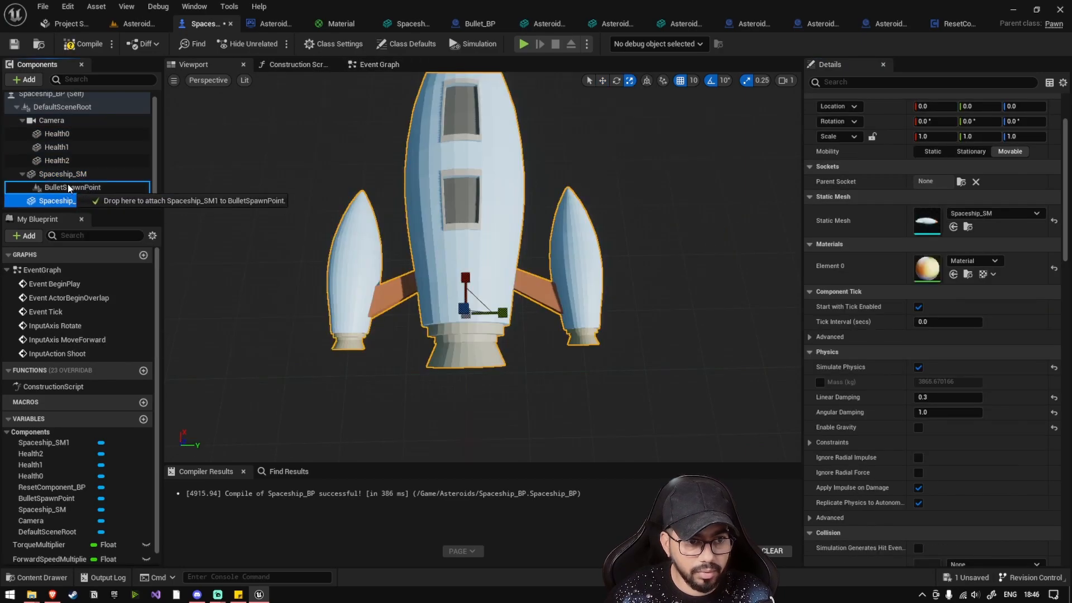
left_click_drag(58, 200, 71, 186)
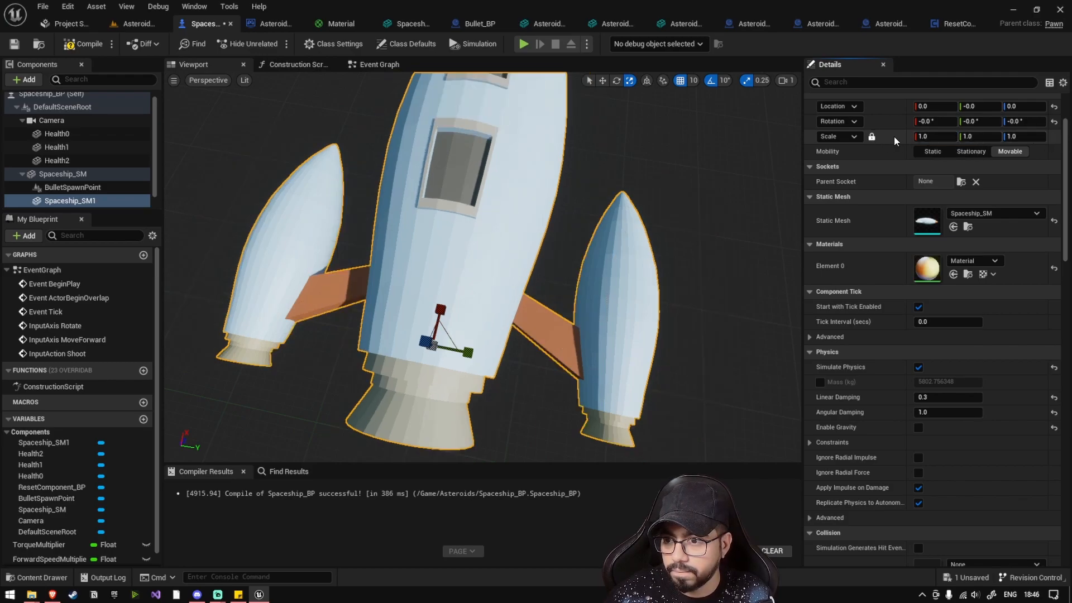
left_click(933, 136)
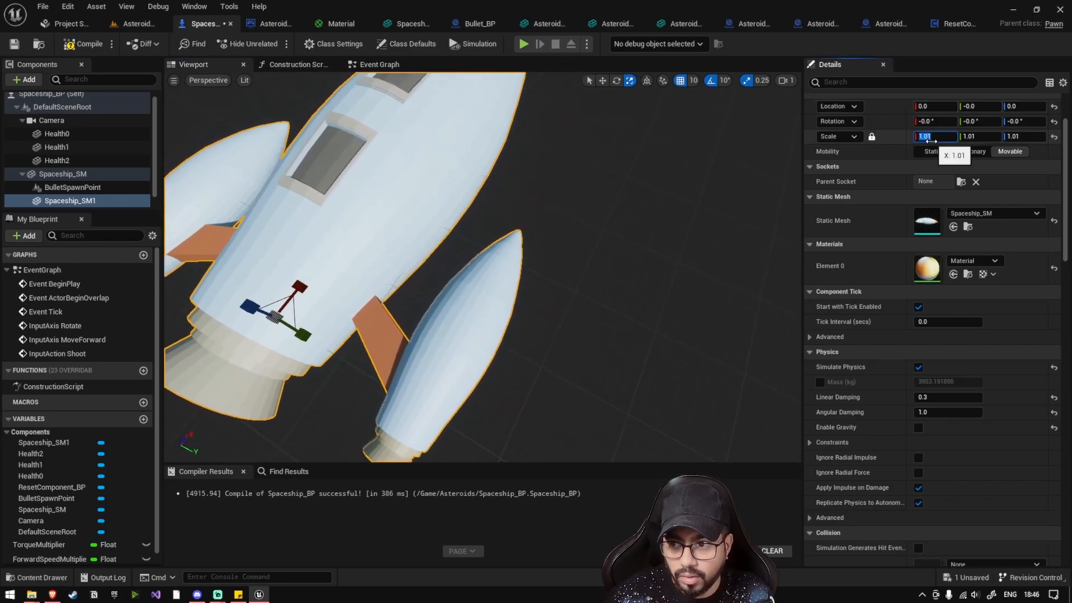
type("1.1")
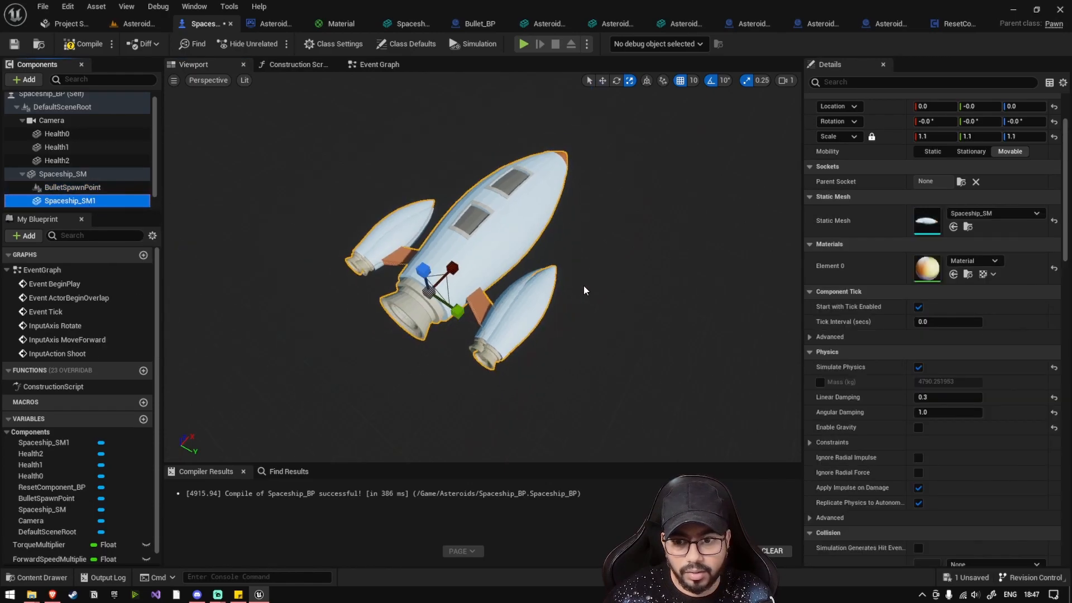
Give the mesh copy the OverlapAll collision preset and compile the blueprint
left_click(947, 375)
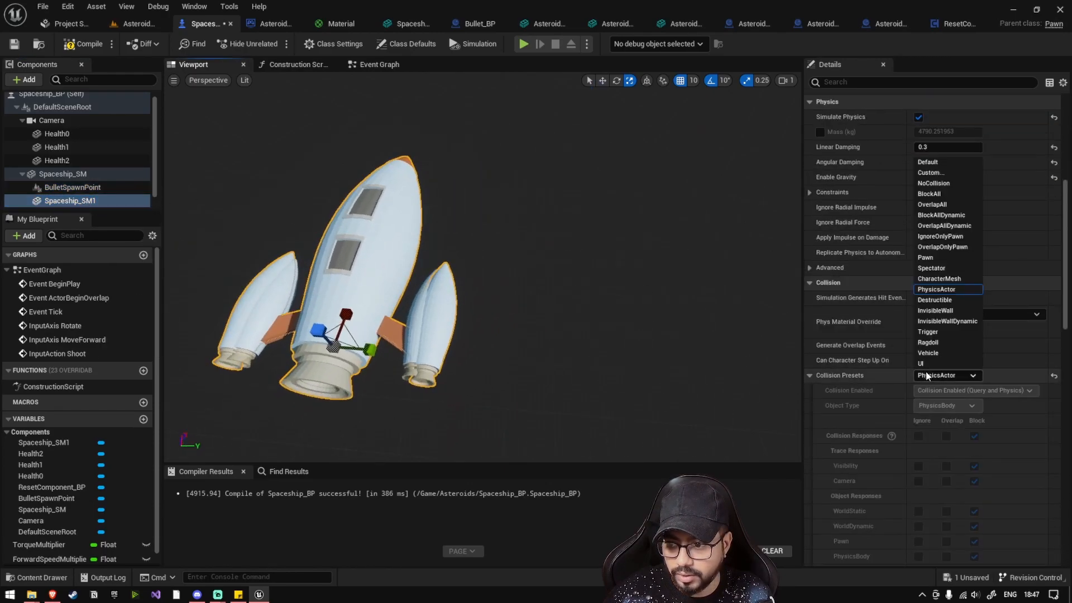
mouse_move(933, 203)
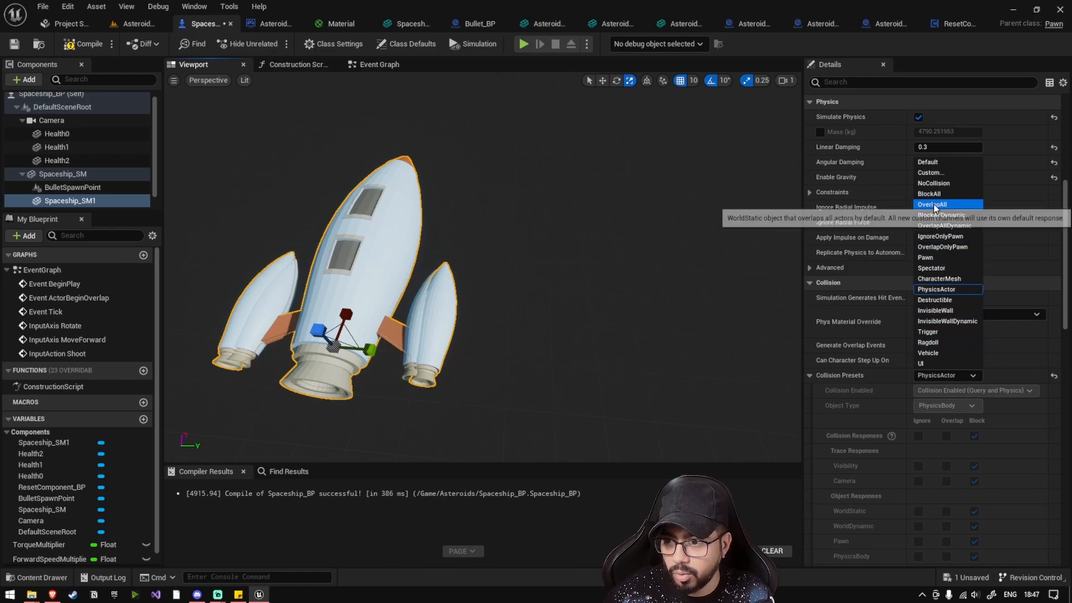
left_click(931, 204)
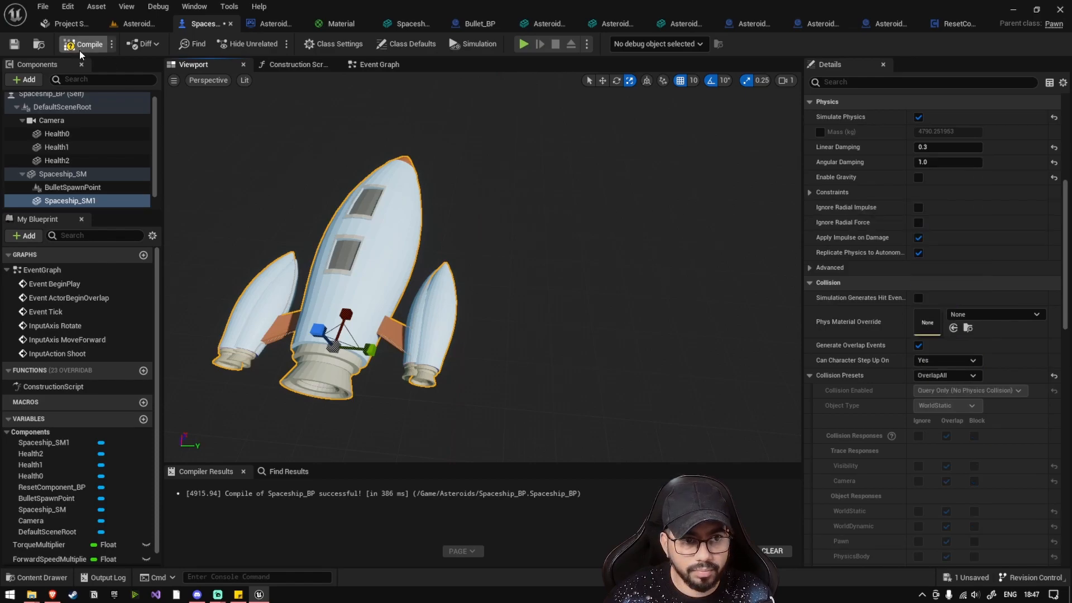
left_click(378, 65)
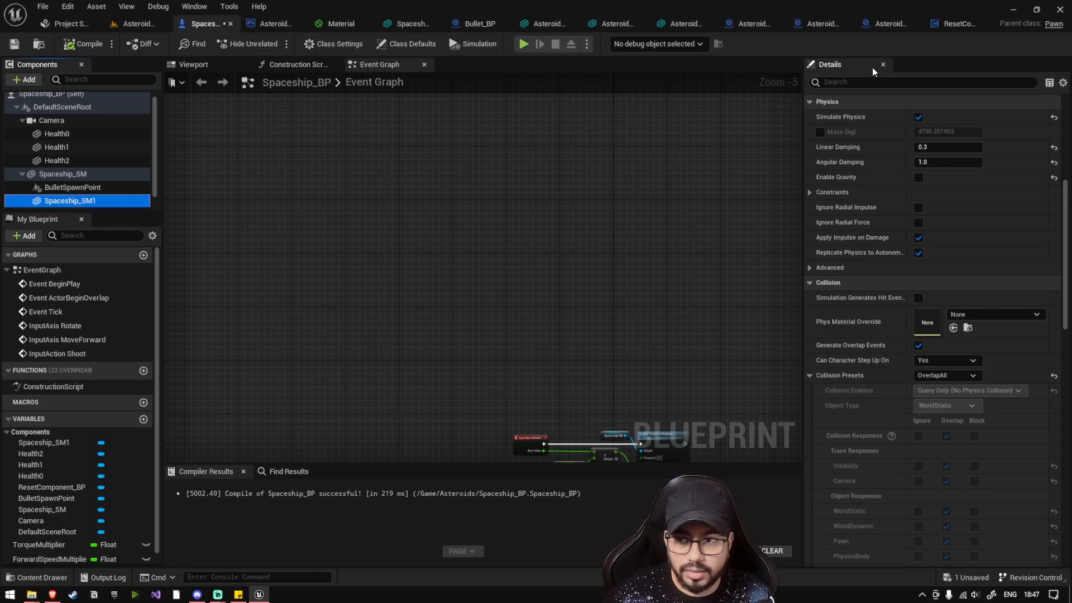
Rename the overlapping mesh copy to CollisionSpaceship
left_click(59, 173)
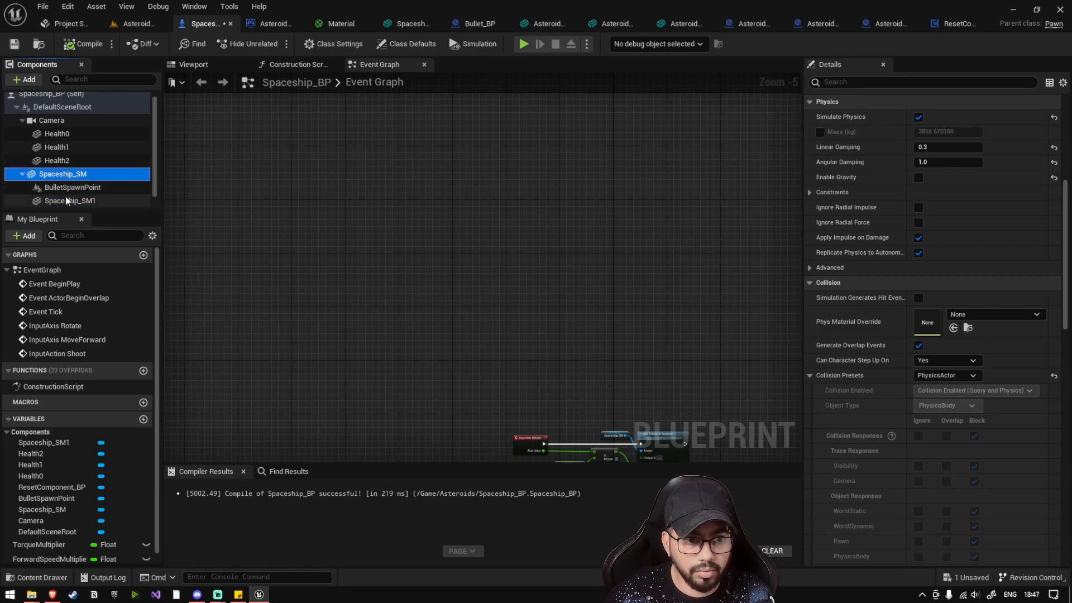
left_click(69, 201)
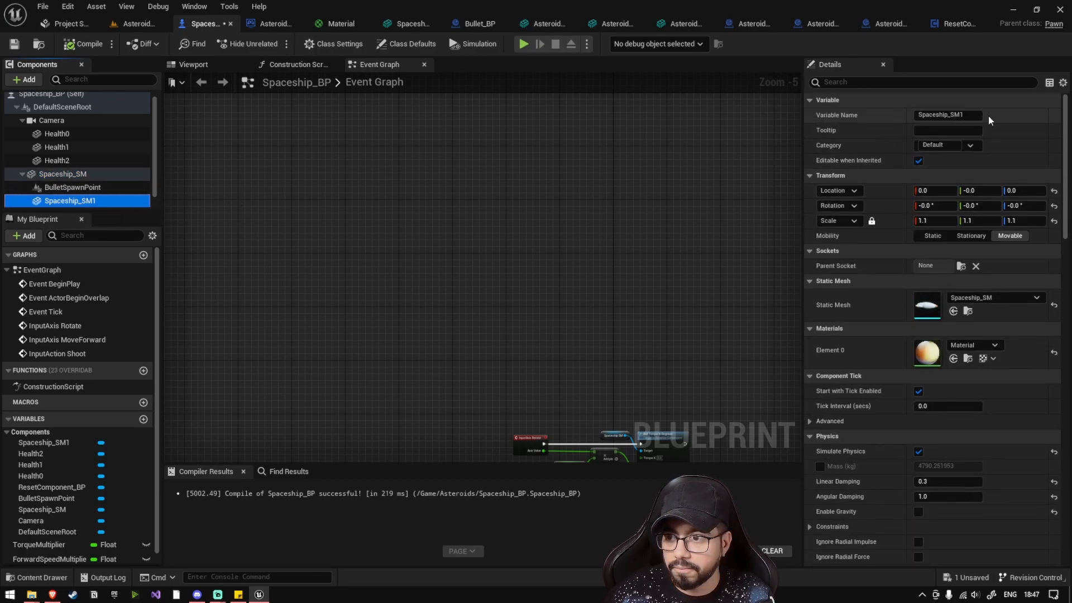
type("Collision")
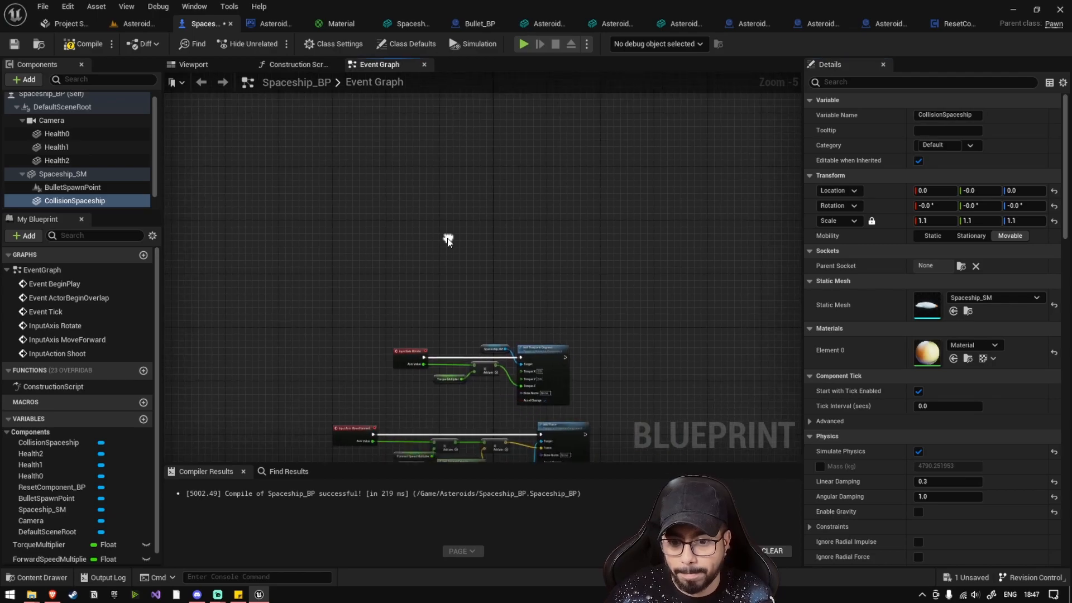
Add CollisionSpaceship's begin-overlap event and cast Other Actor to AsteroidsBase_BP
right_click(448, 239)
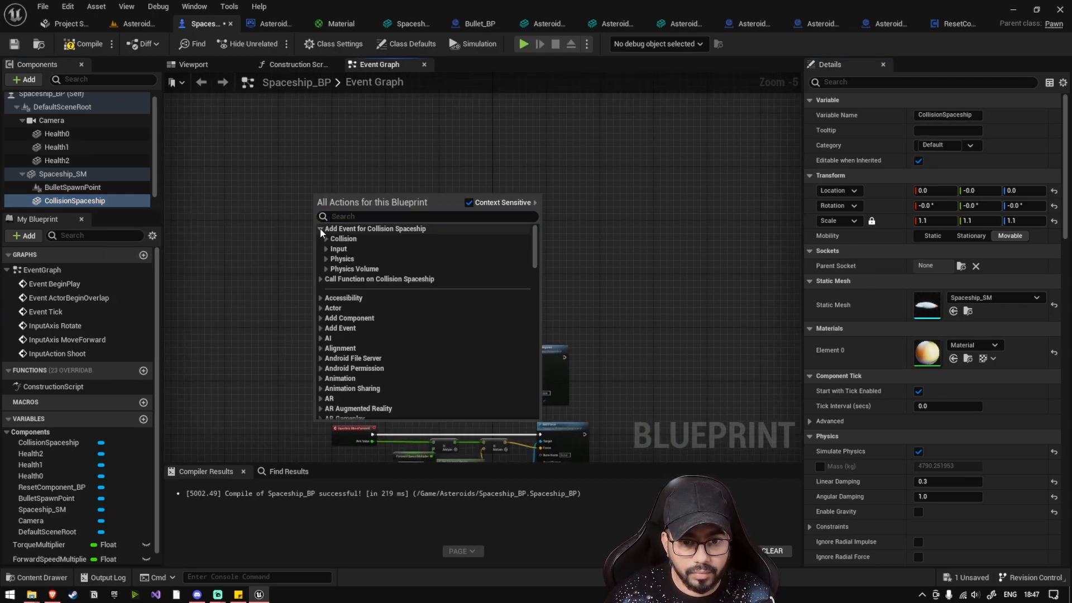
left_click(343, 237)
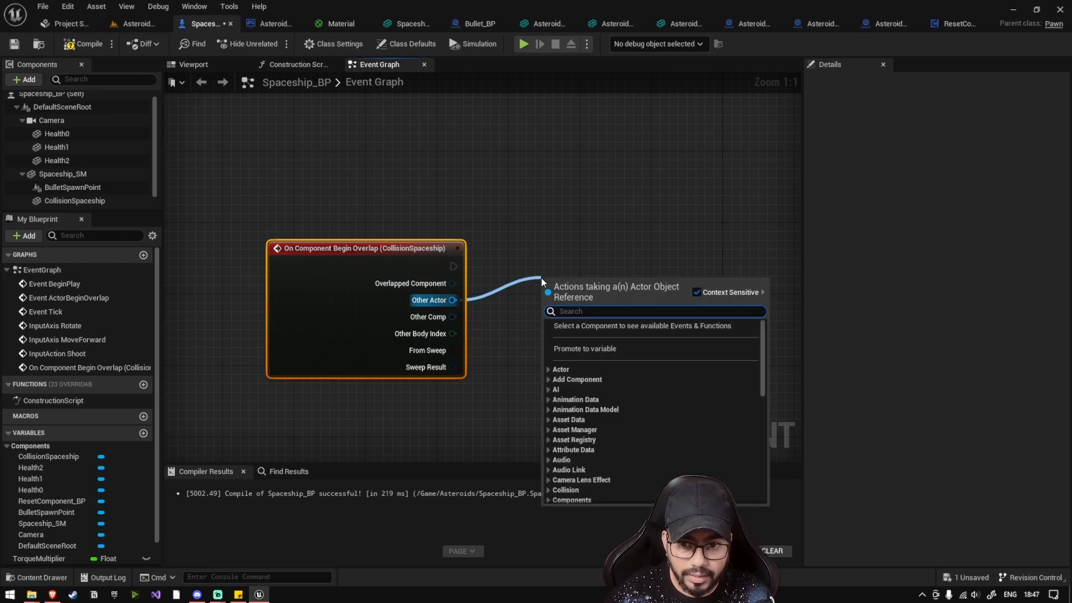
type("aster")
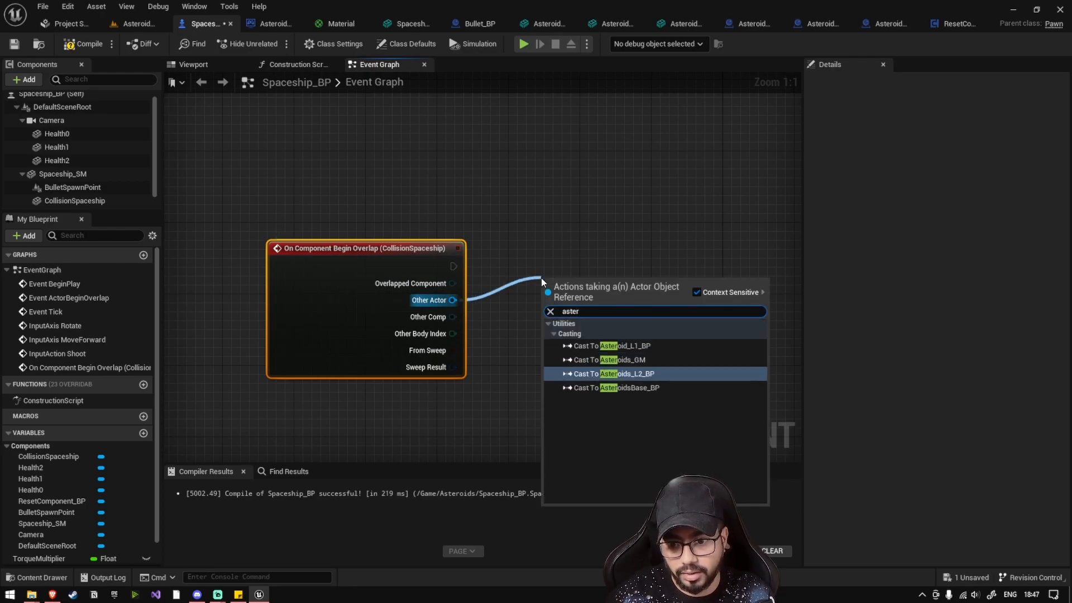
left_click(616, 387)
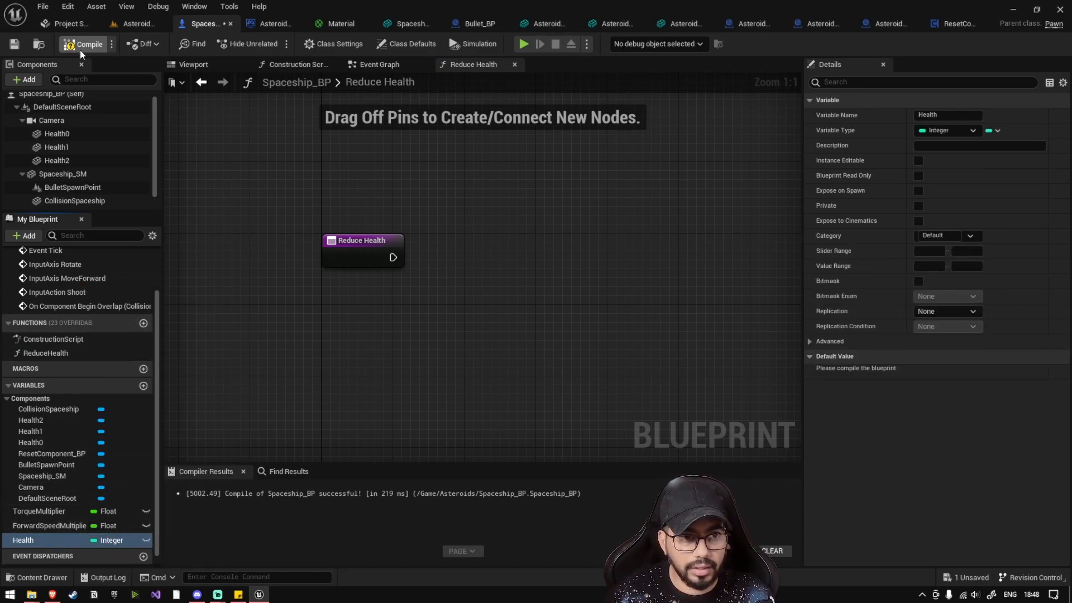
Wire ReduceHealth to subtract 1 from Health (default 3) and set the result back
left_click(83, 43)
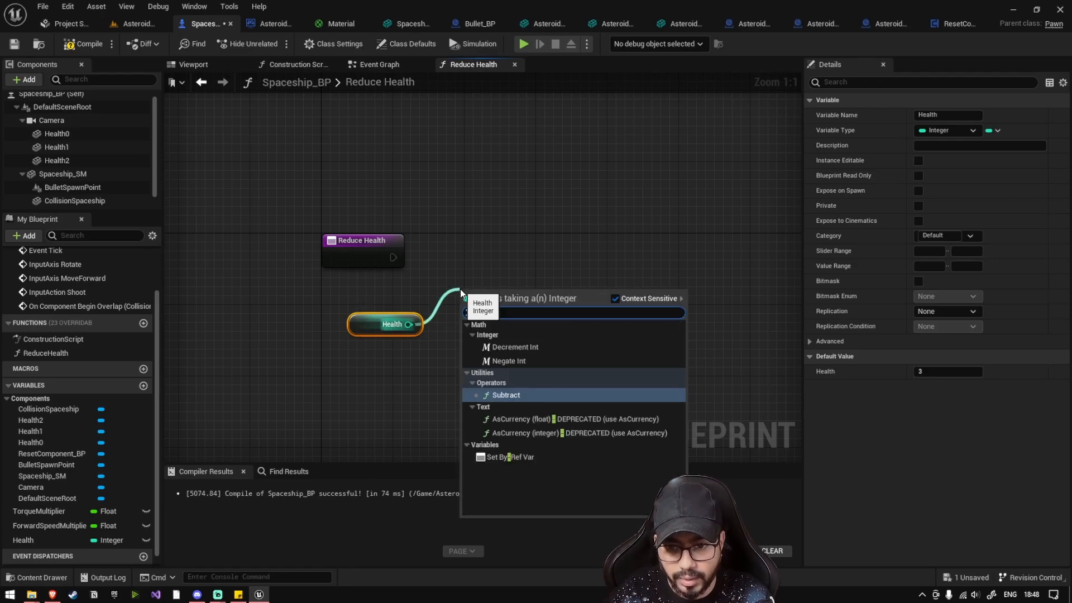
left_click(506, 395)
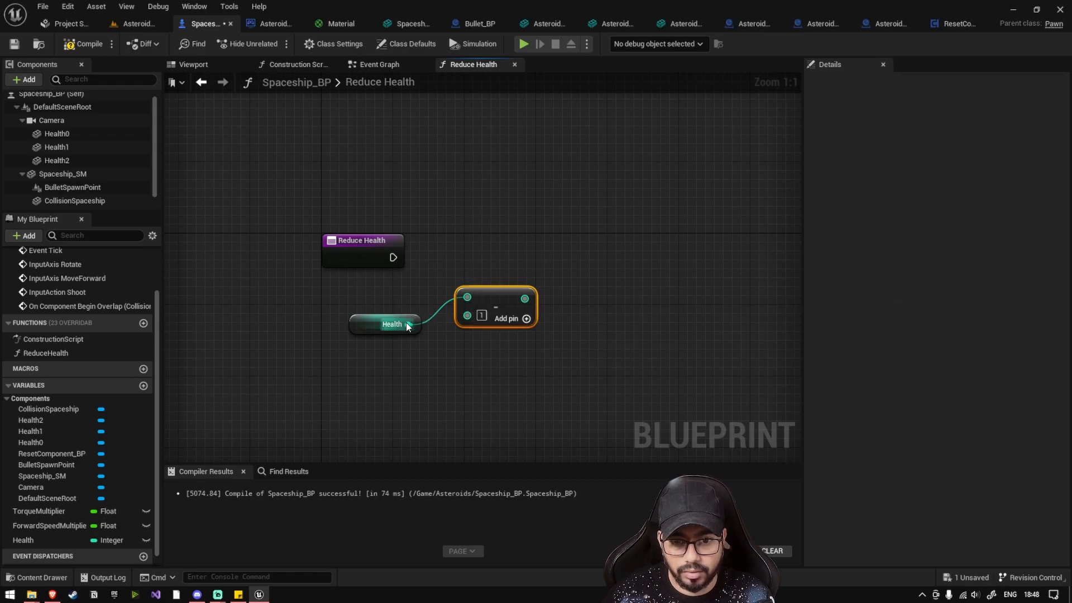
left_click(24, 541)
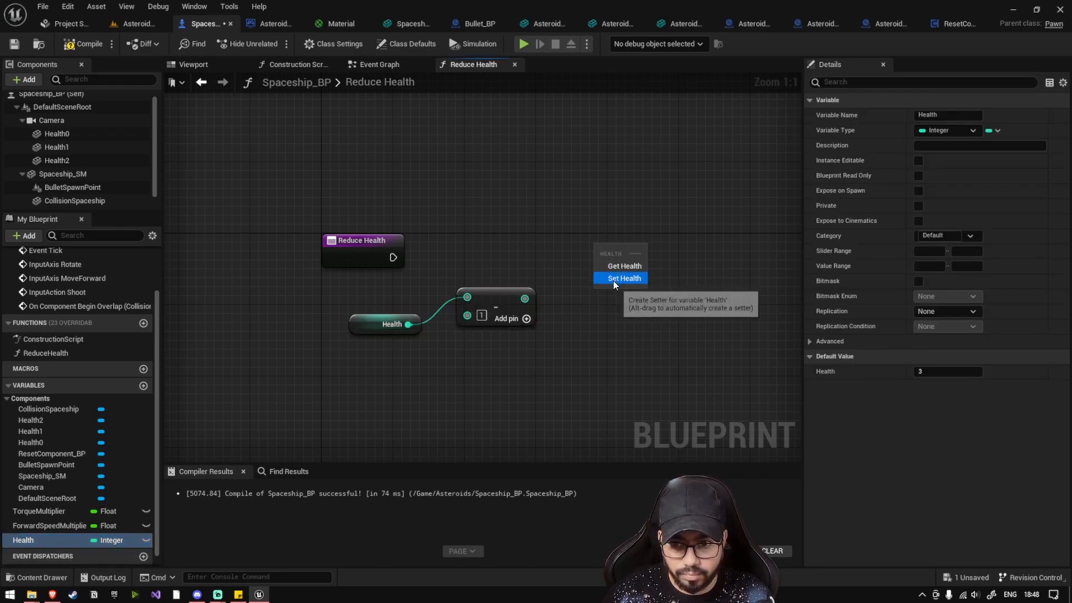
left_click(624, 278)
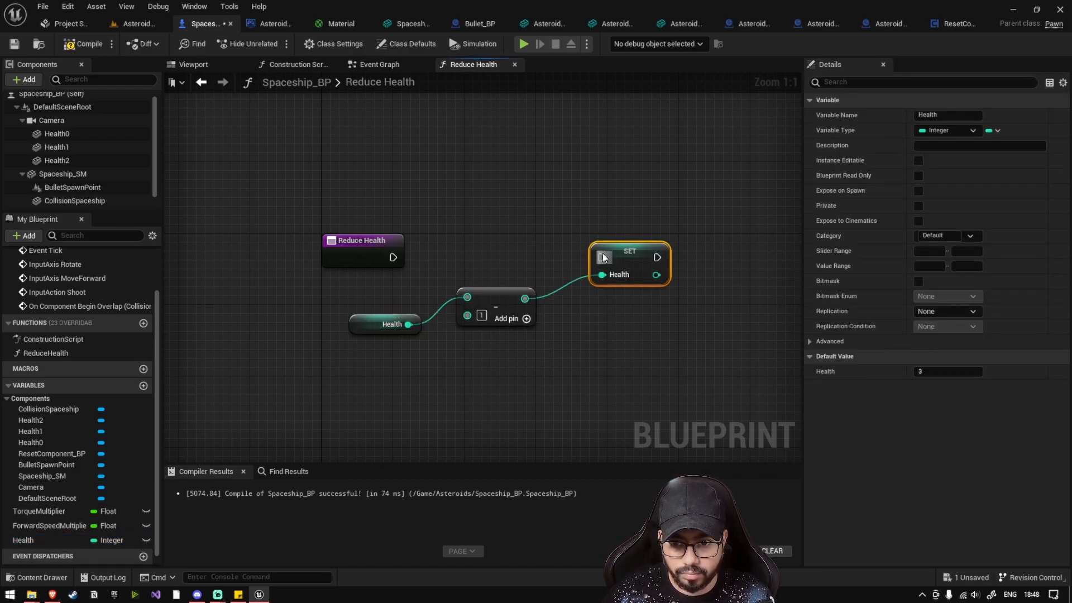
left_click_drag(393, 256, 600, 256)
type("switch")
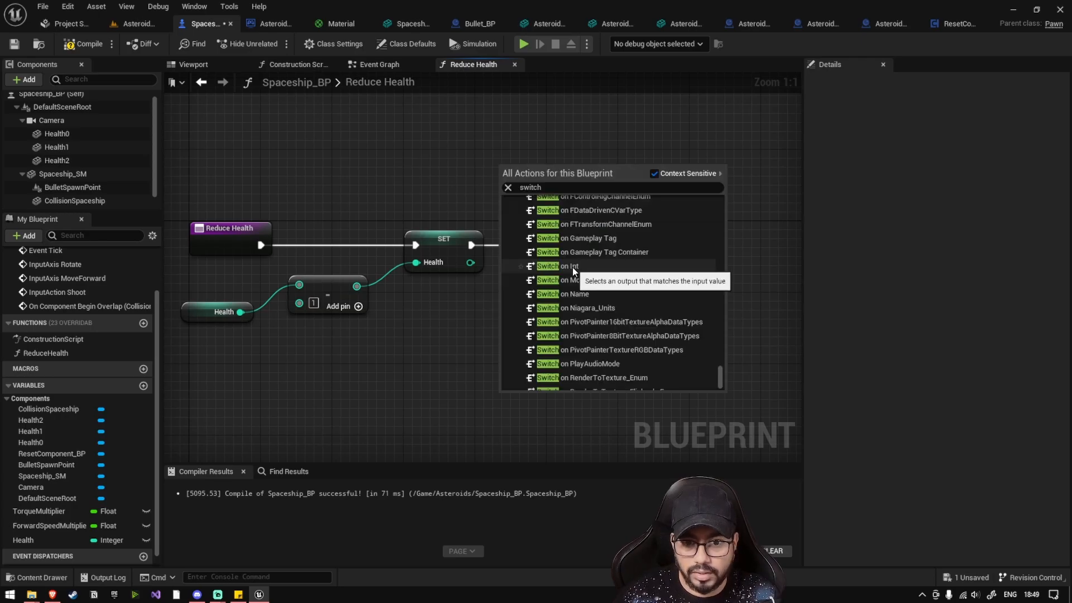
Switch on the new Health value, destroying the ship on case 0
left_click(558, 265)
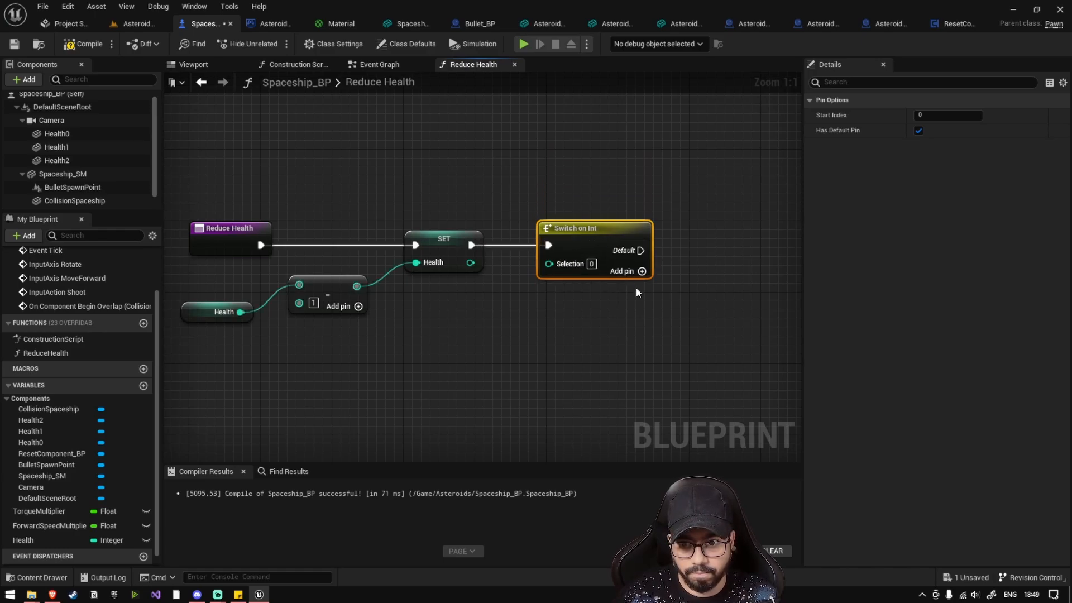
left_click_drag(451, 261, 522, 260)
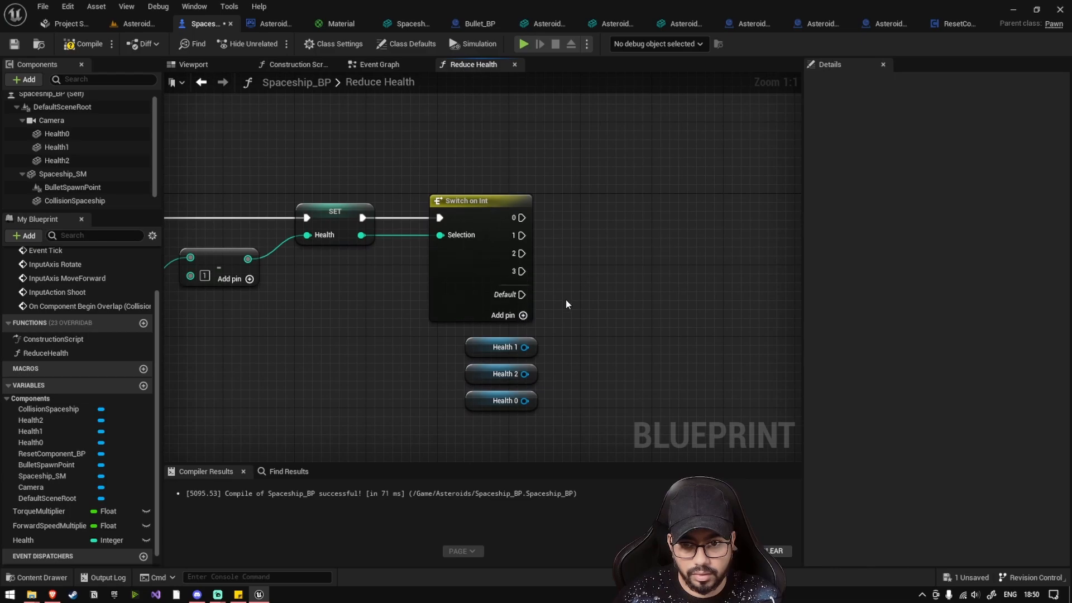
left_click_drag(521, 218, 632, 223)
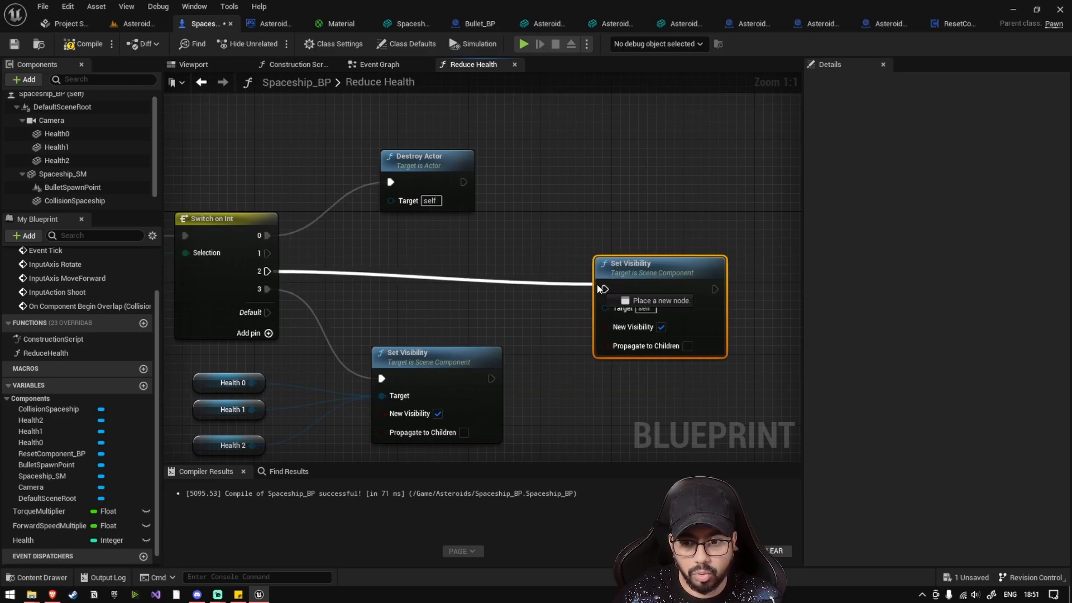
Add Set Visibility nodes hiding the matching health icon for cases 2 and 1
left_click(228, 409)
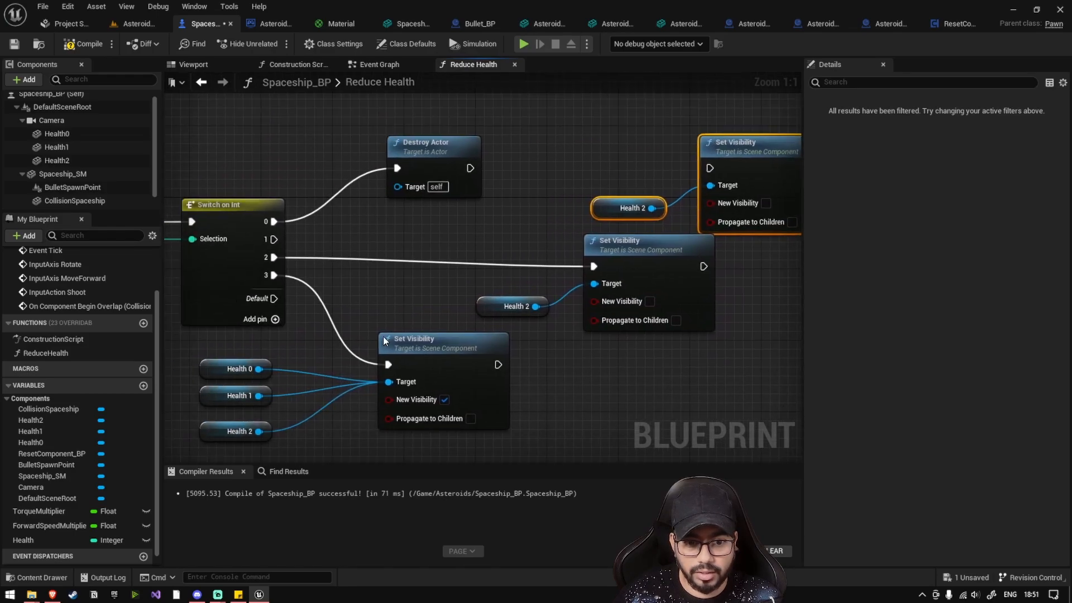
left_click(234, 396)
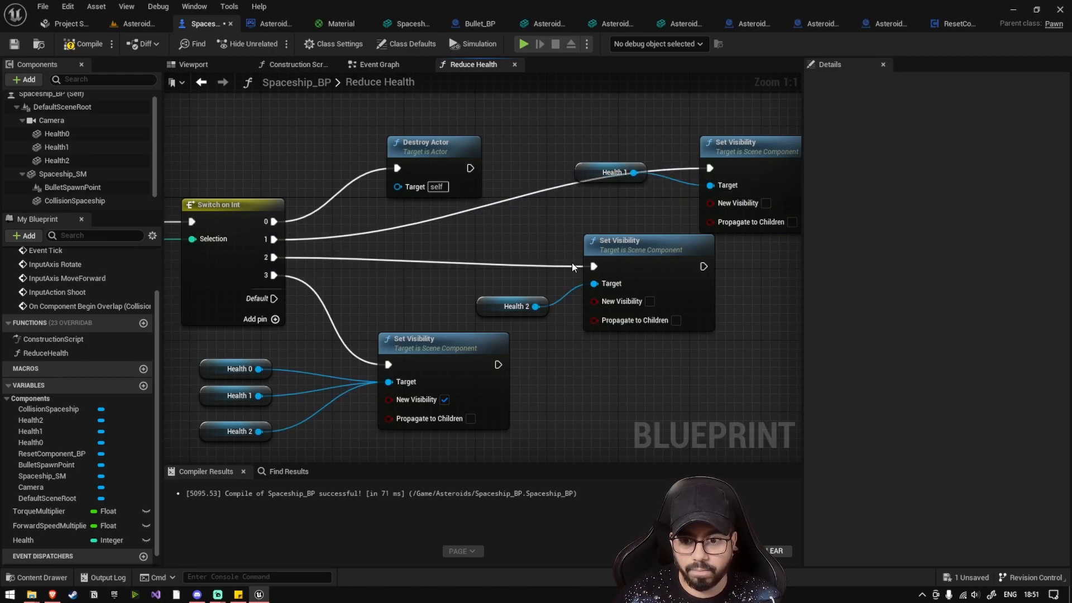
Check Health0 and CollisionSpaceship visibility settings, then start a test play of the level
left_click(192, 64)
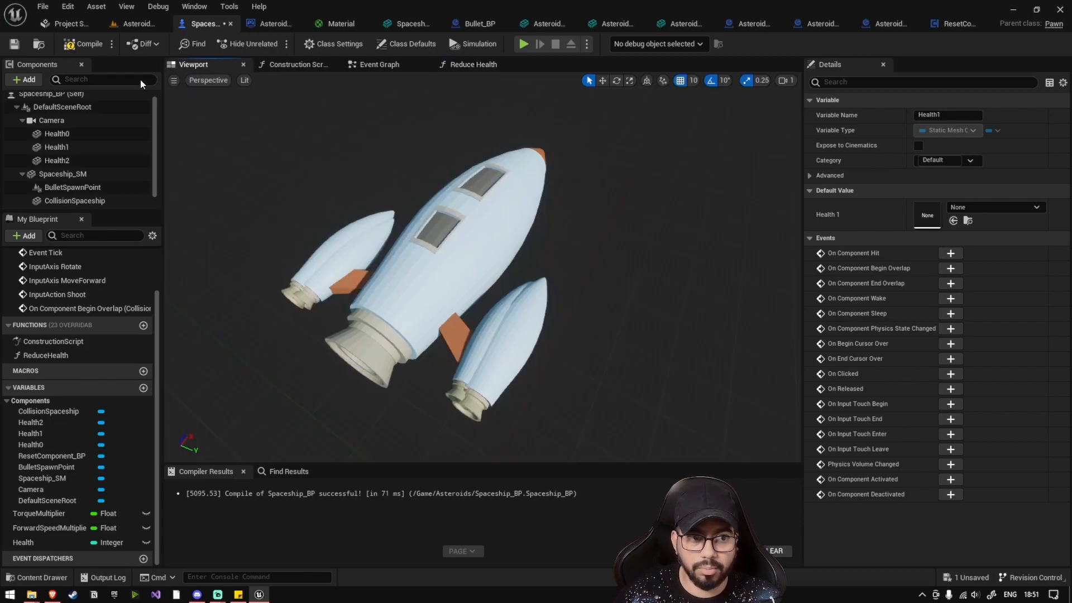
left_click(56, 134)
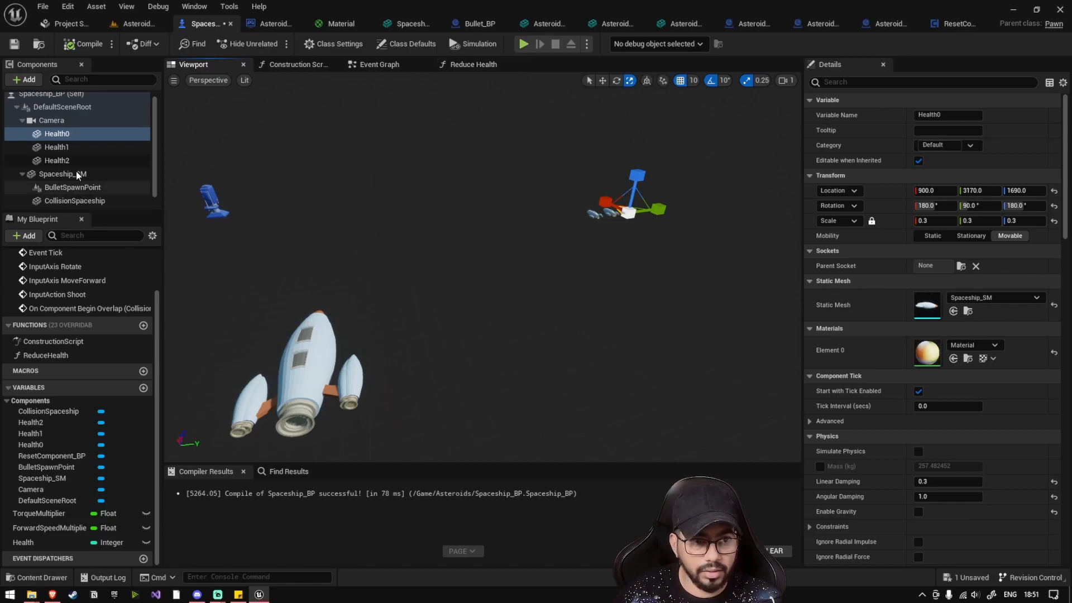
left_click(74, 201)
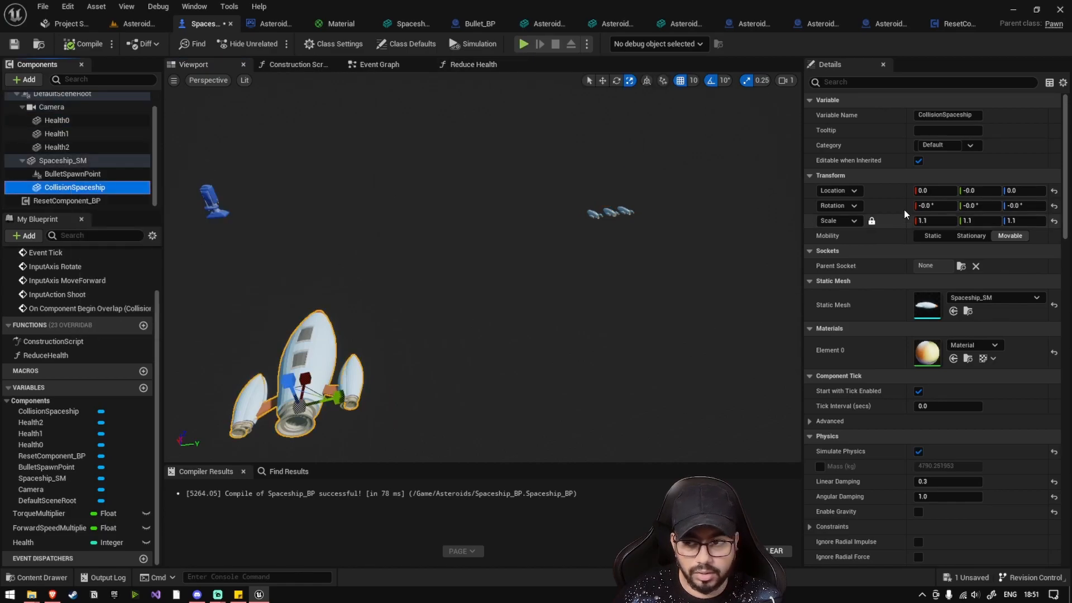
type("hide")
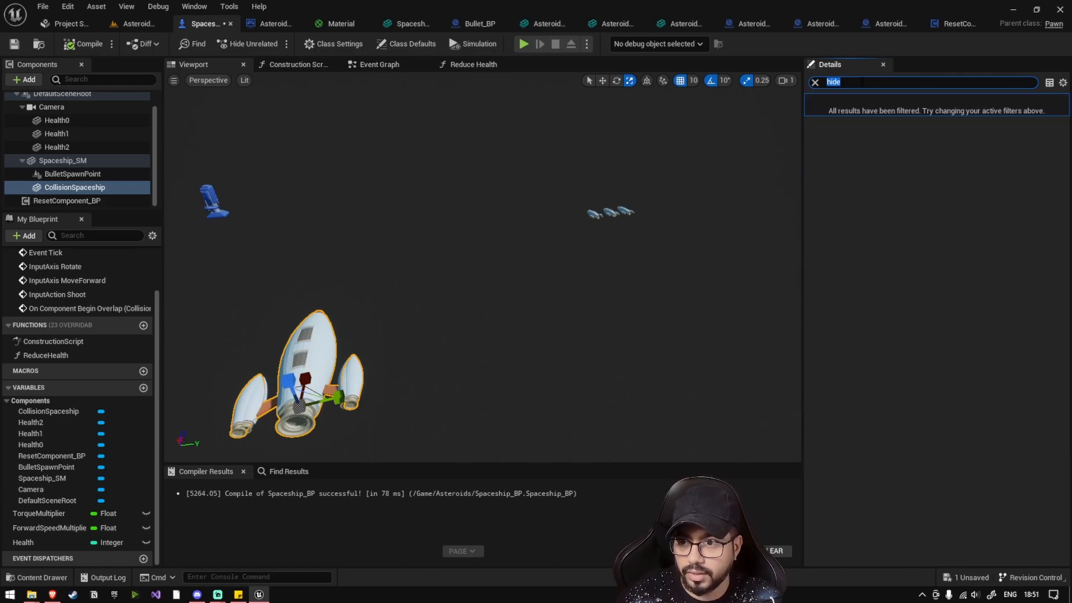
type("visib")
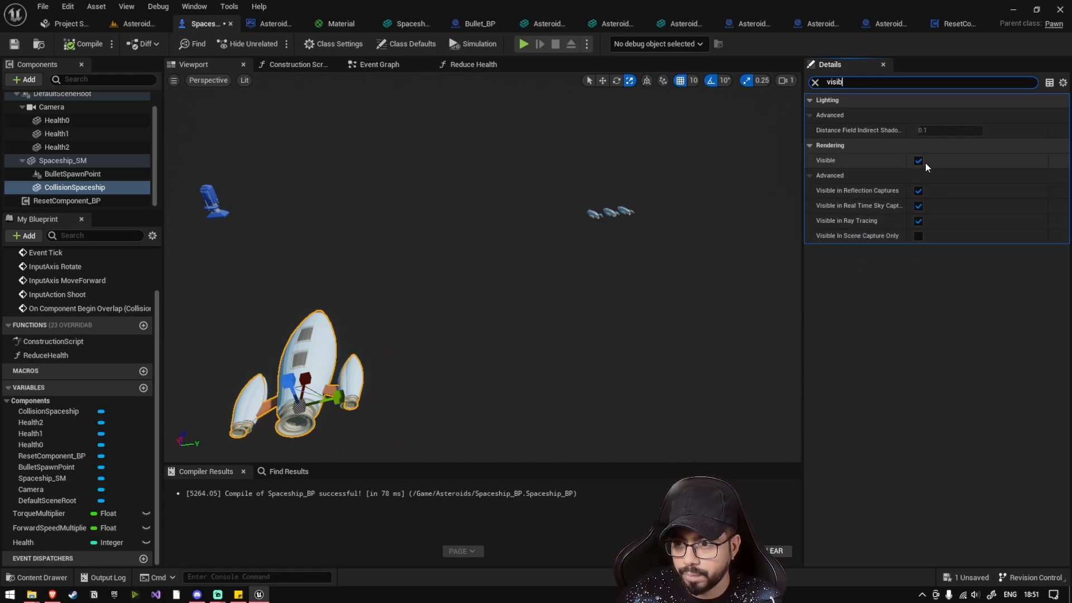
left_click(918, 161)
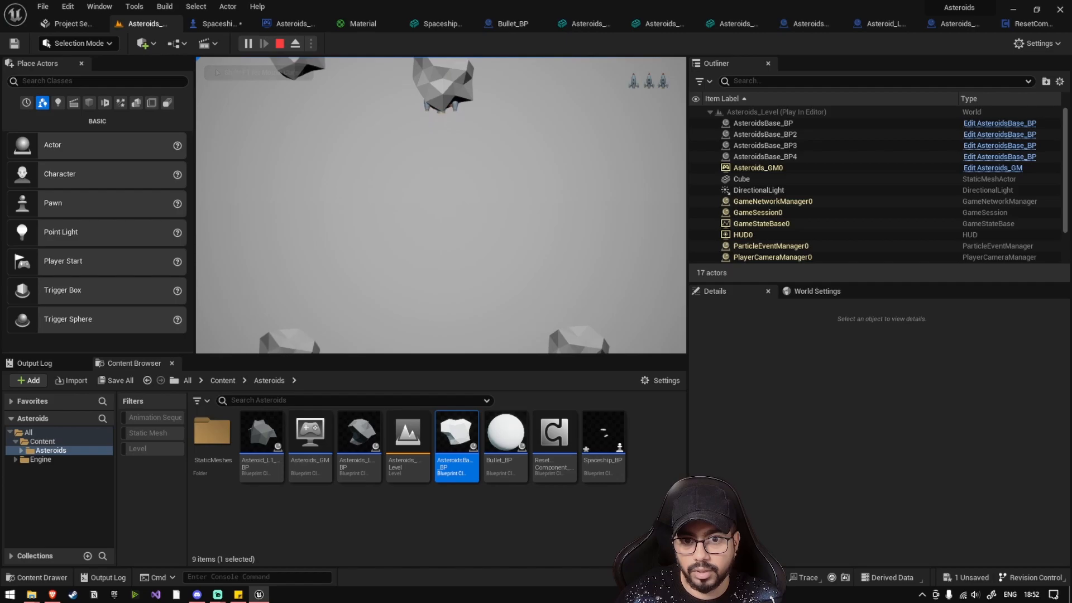
Wire Reduce Health (target self) after the successful asteroid cast in the ship's overlap event
left_click(217, 24)
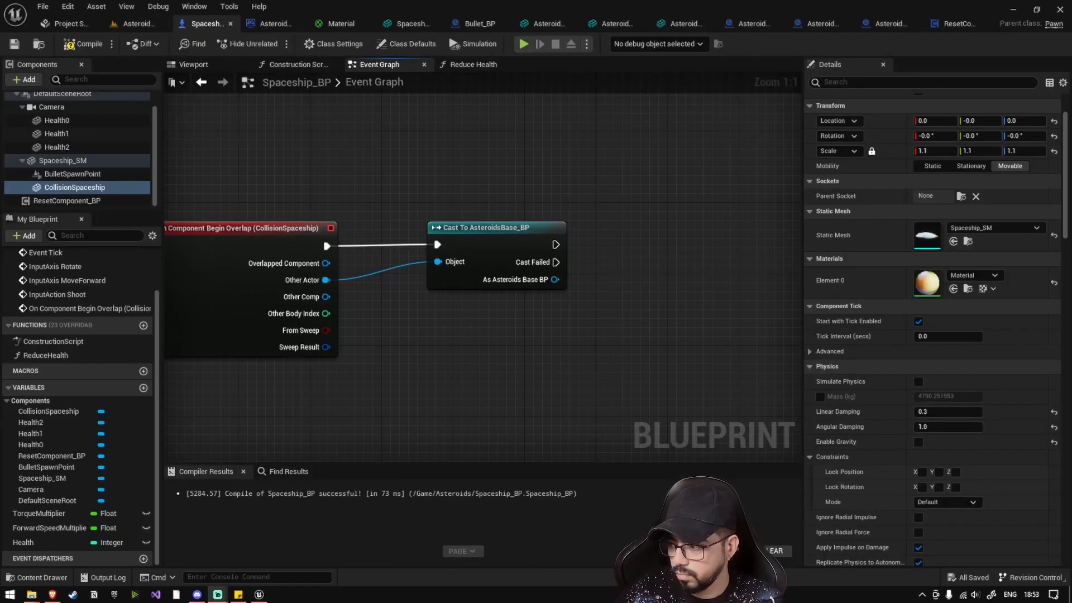
left_click_drag(556, 244, 544, 244)
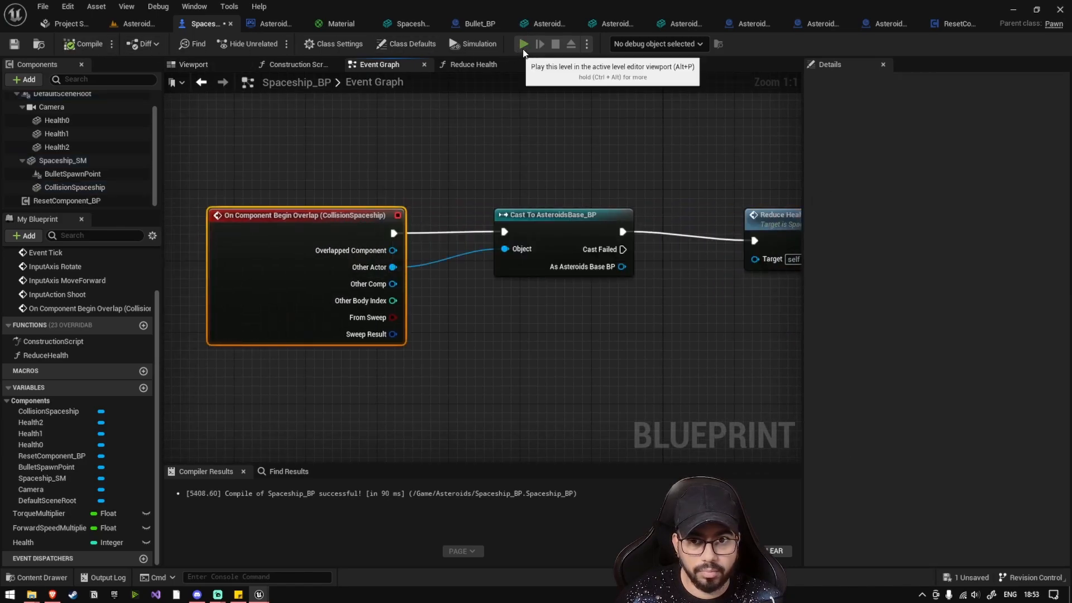
Run a game preview to try the health loss, then close it
left_click(523, 43)
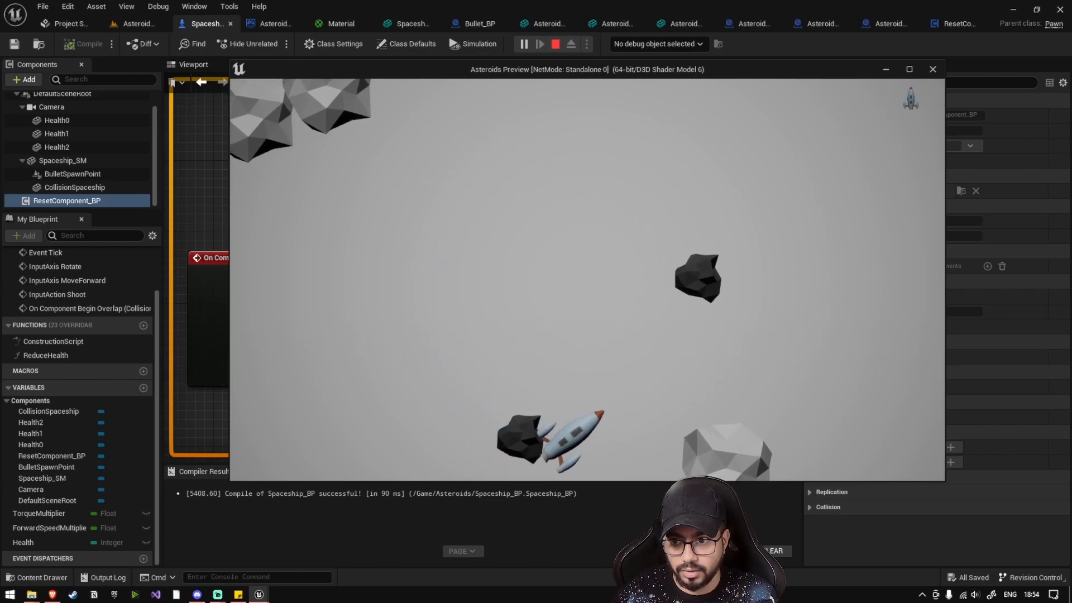
left_click(931, 69)
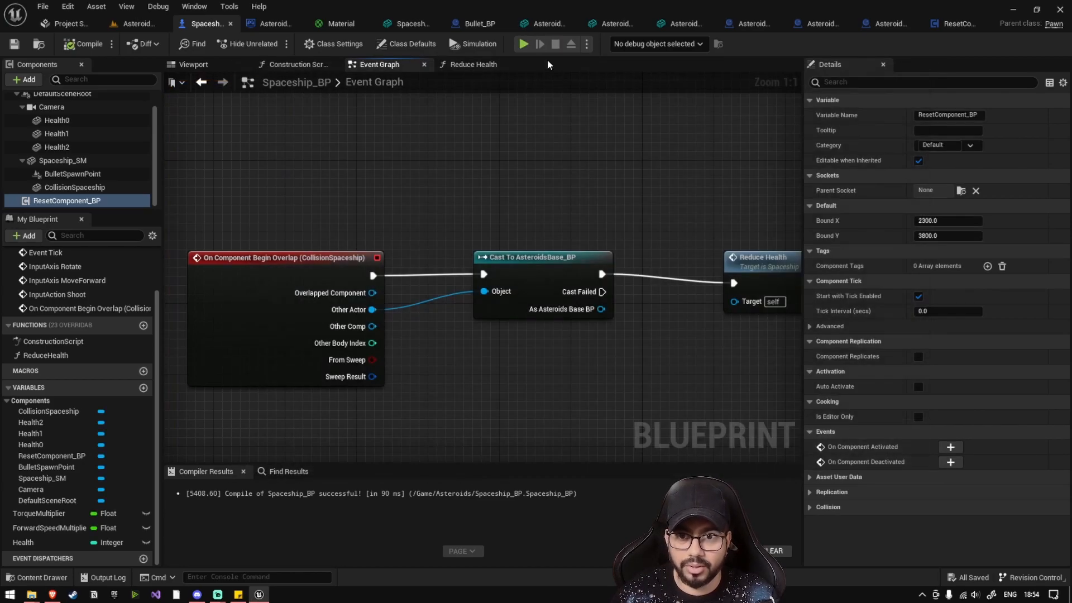
Test-play the level again, then bring up ResetComponent_BP's event graph
left_click(524, 44)
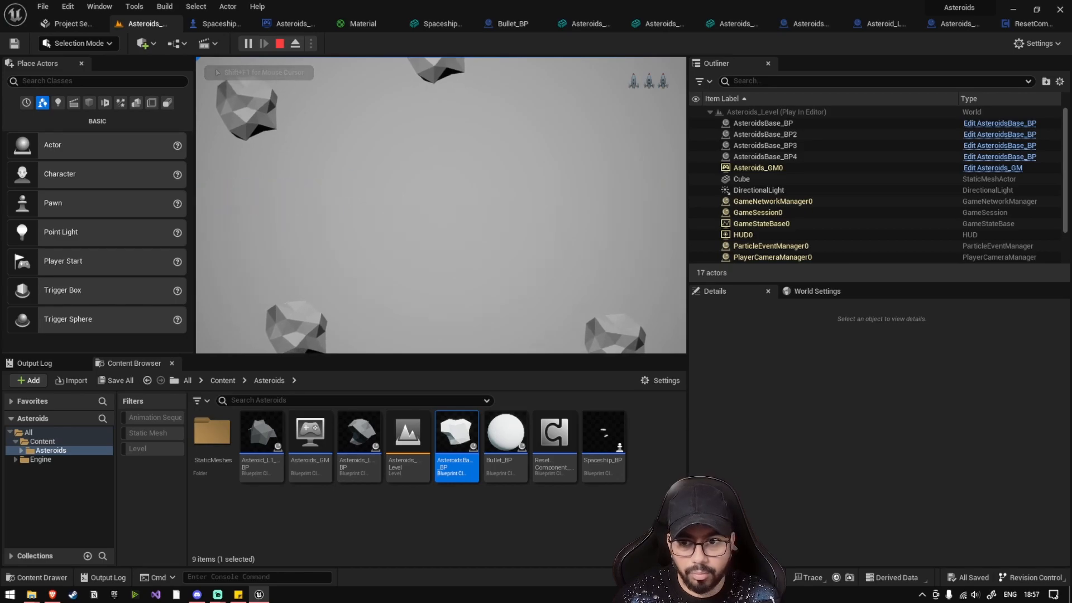
left_click(279, 43)
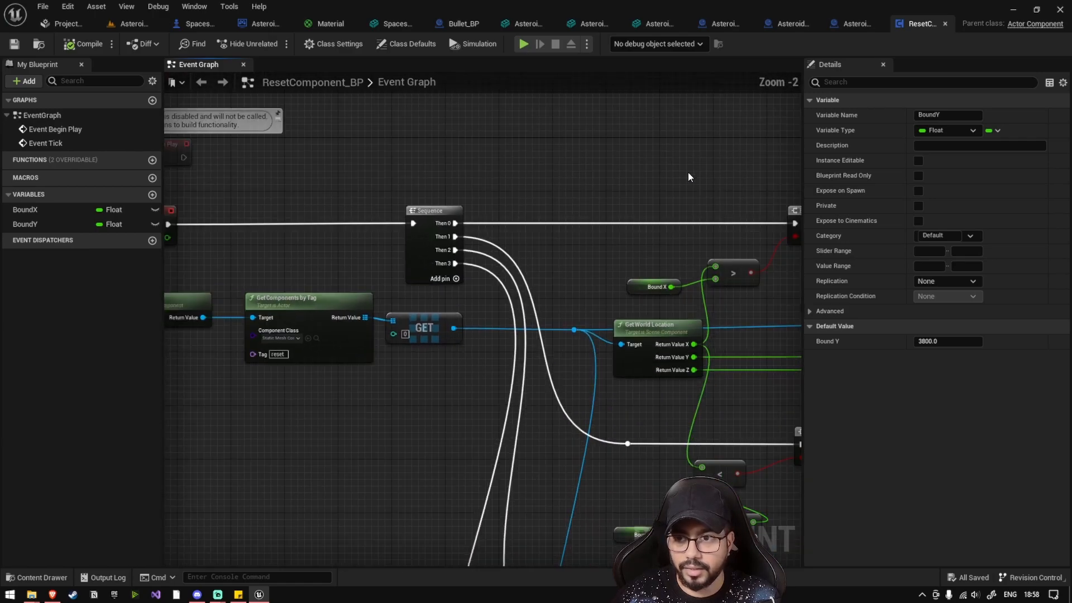
mouse_move(596, 175)
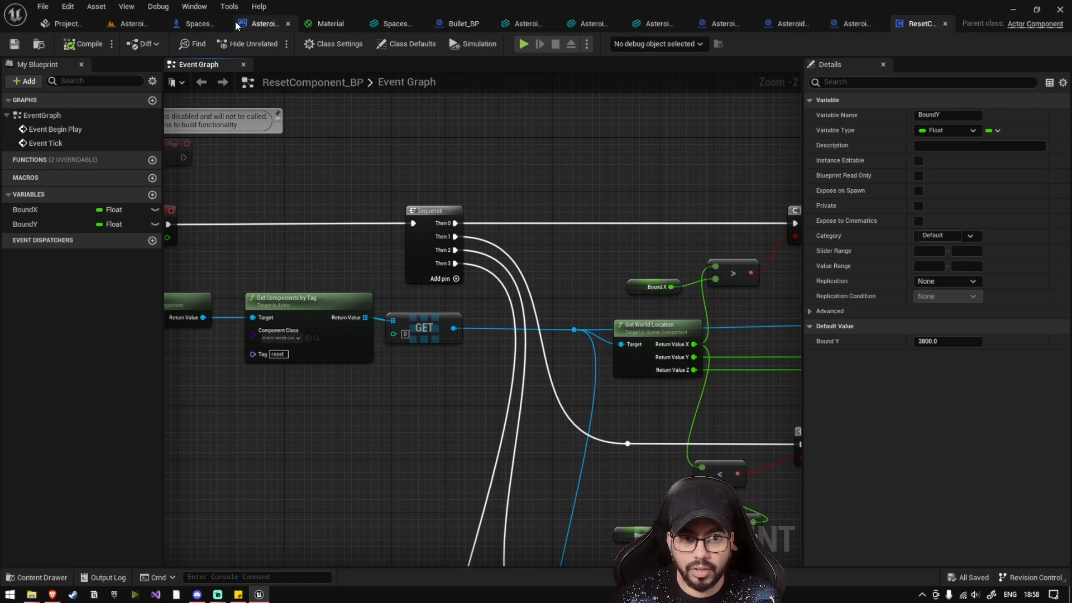
Check in Spaceship_BP's viewport that Spaceship_SM carries the reset component tag
left_click(198, 23)
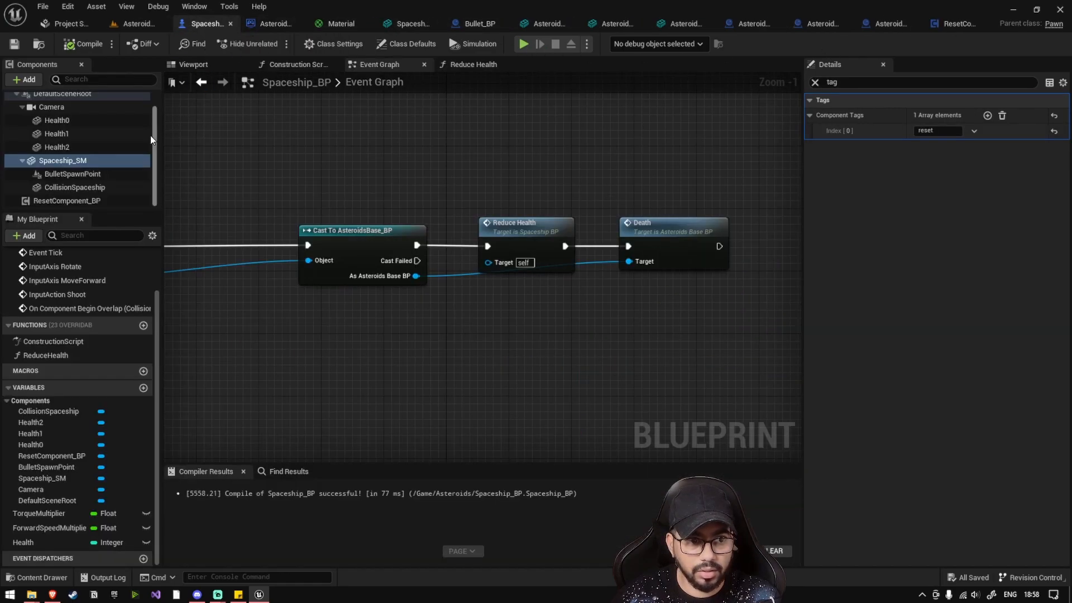
left_click(194, 65)
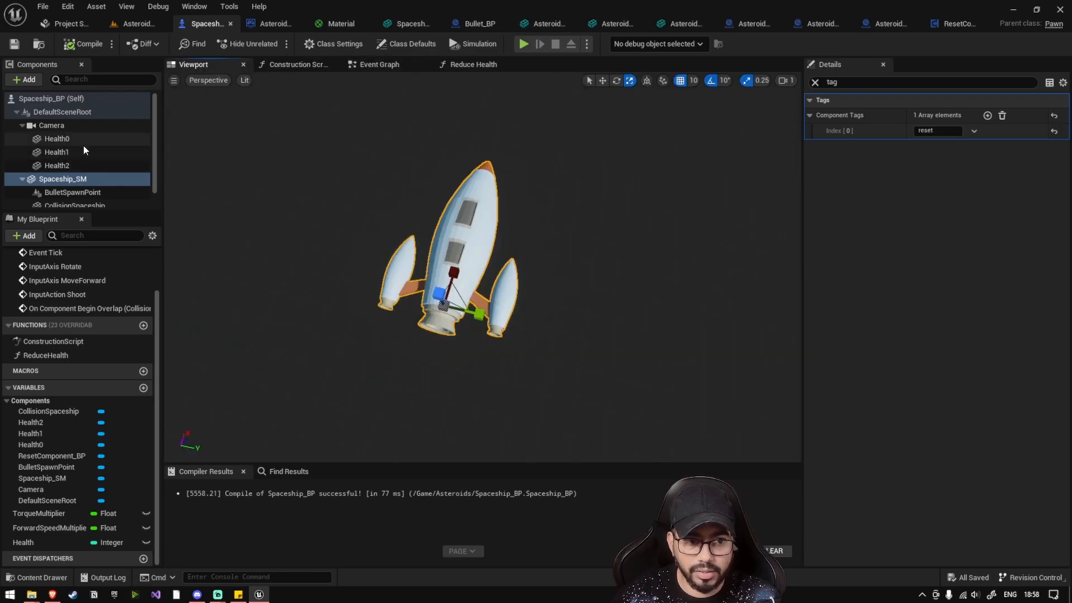
left_click(55, 139)
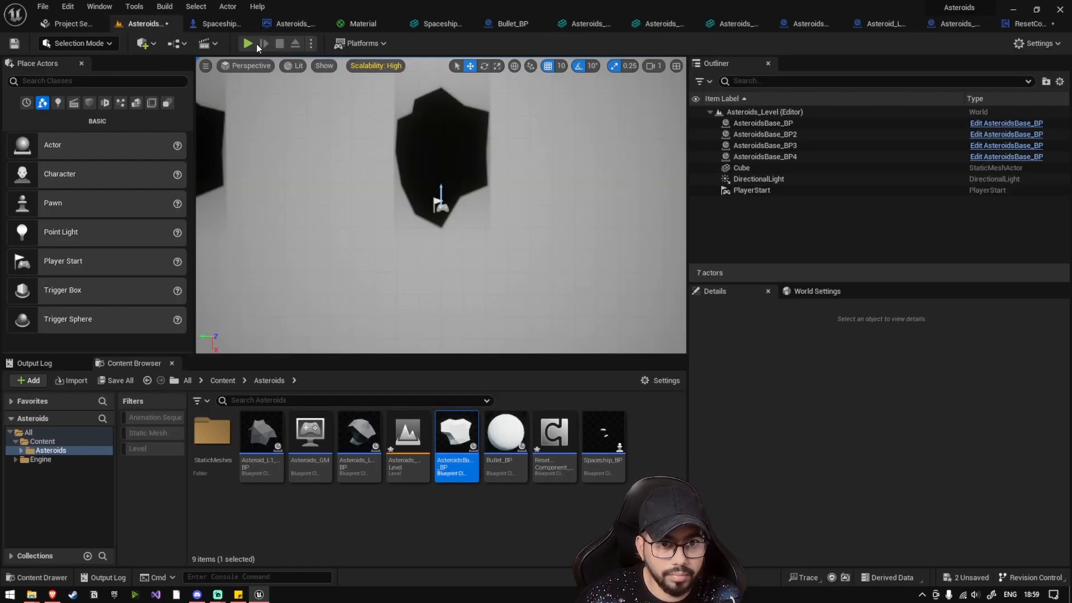
Play the Asteroids level and fly the ship among the asteroids with three health icons showing
left_click(248, 44)
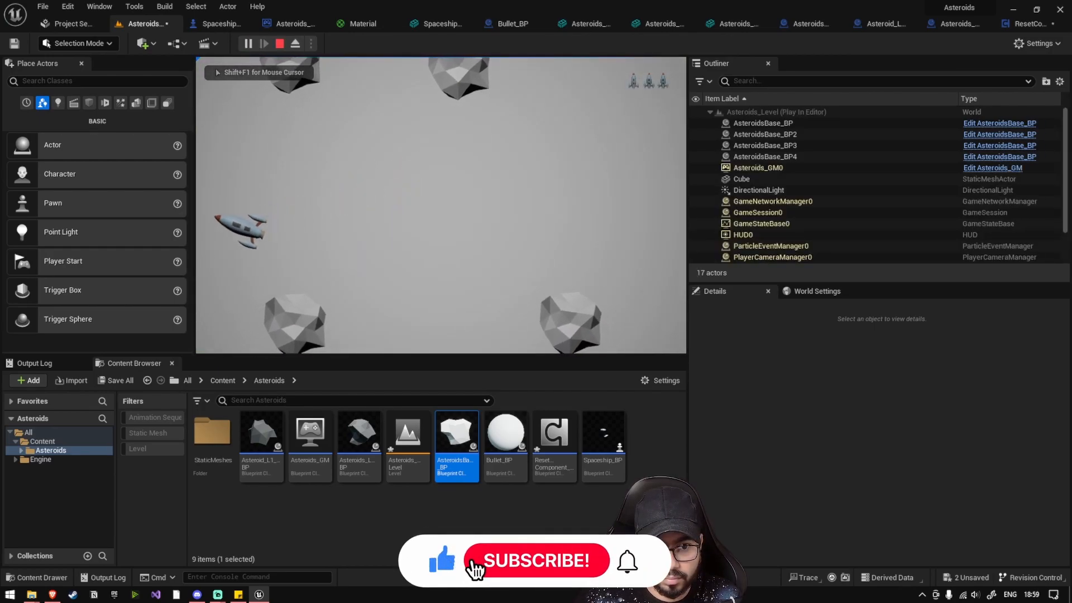
left_click(536, 560)
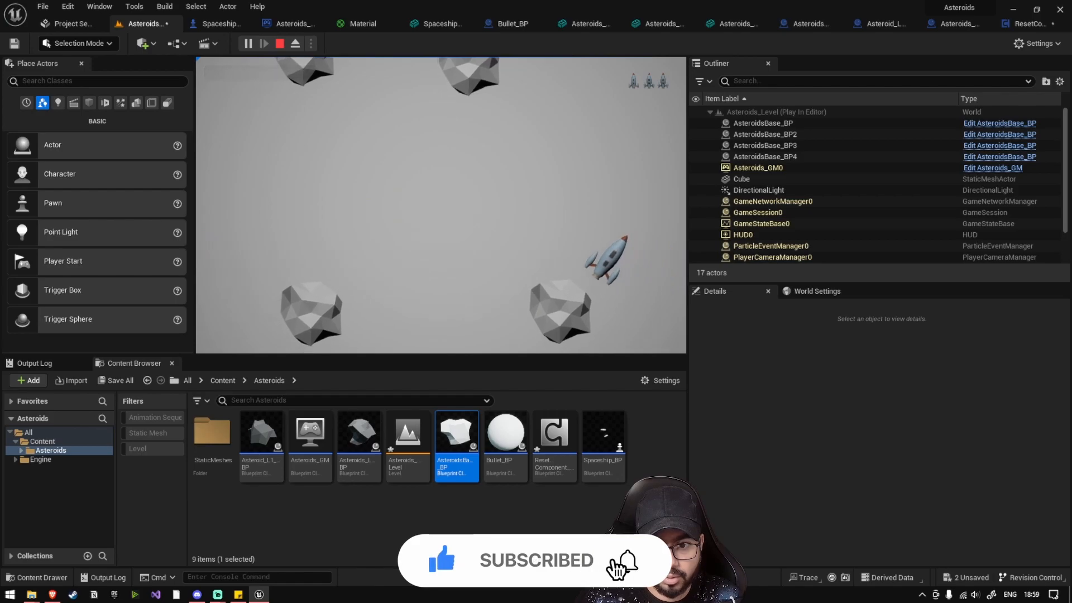